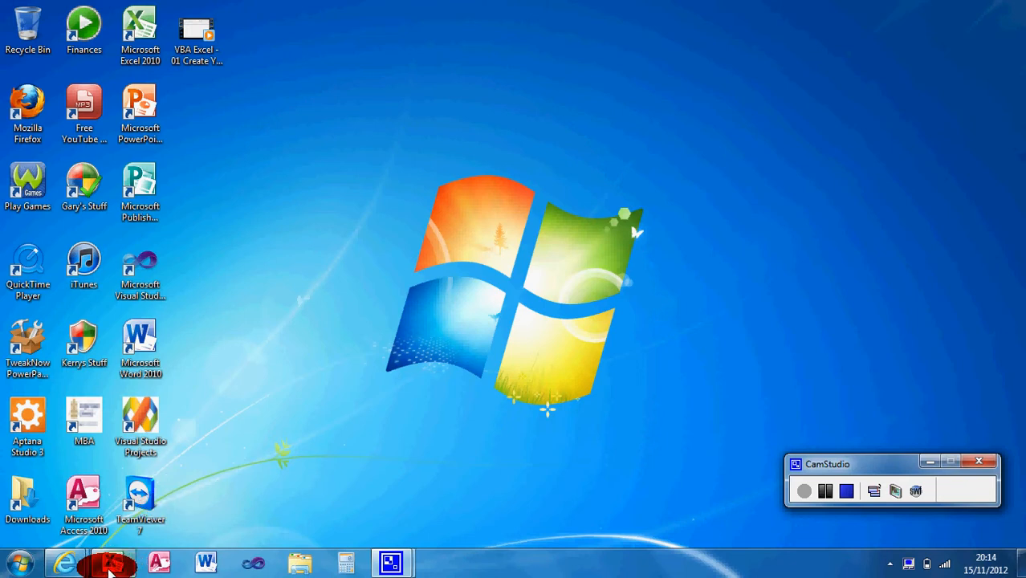
Launch Excel 2010 with a blank workbook and show the Developer tab.
{"action": "left_click", "coordinate": [110, 562]}
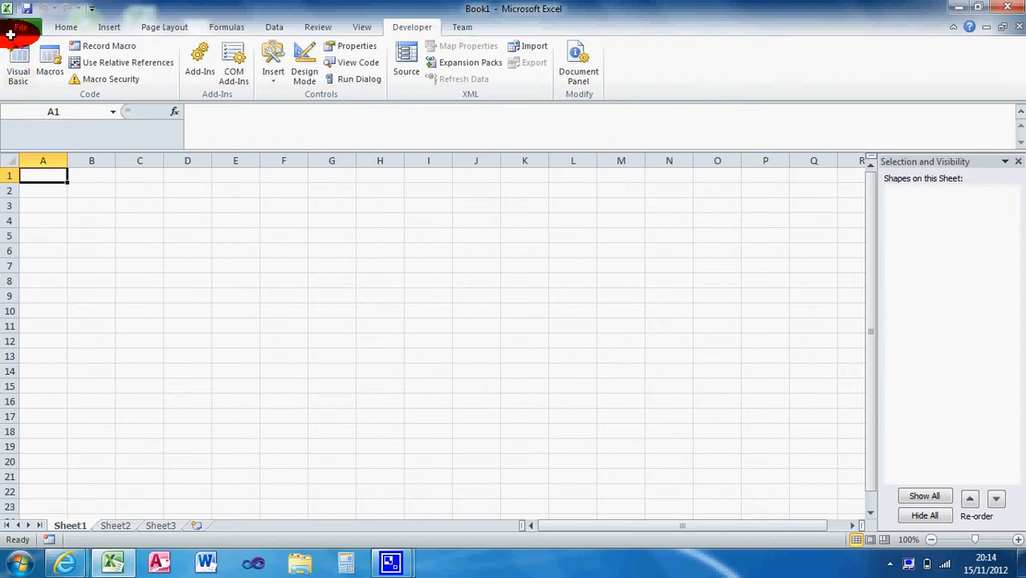
{"action": "left_click", "coordinate": [20, 26]}
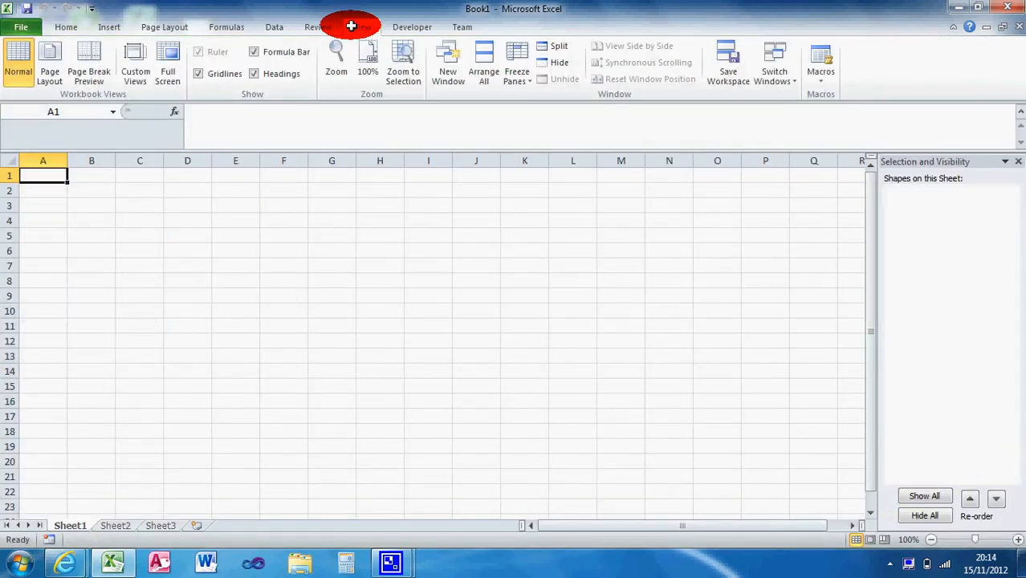
{"action": "left_click", "coordinate": [412, 27]}
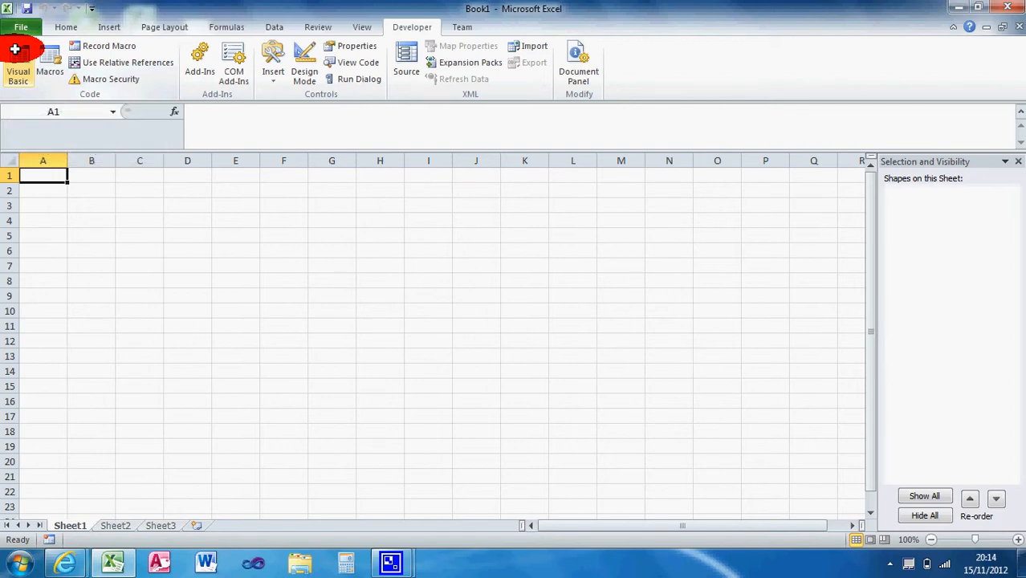
Open the VBA editor and review the existing messageBoxTest macro in Module1.
{"action": "left_click", "coordinate": [18, 60]}
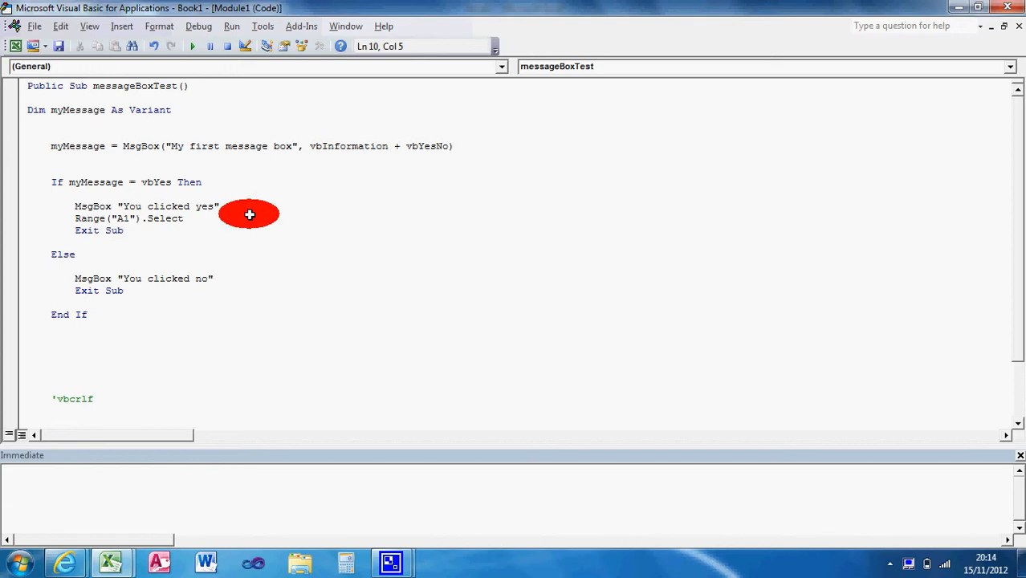
{"action": "mouse_move", "coordinate": [312, 188]}
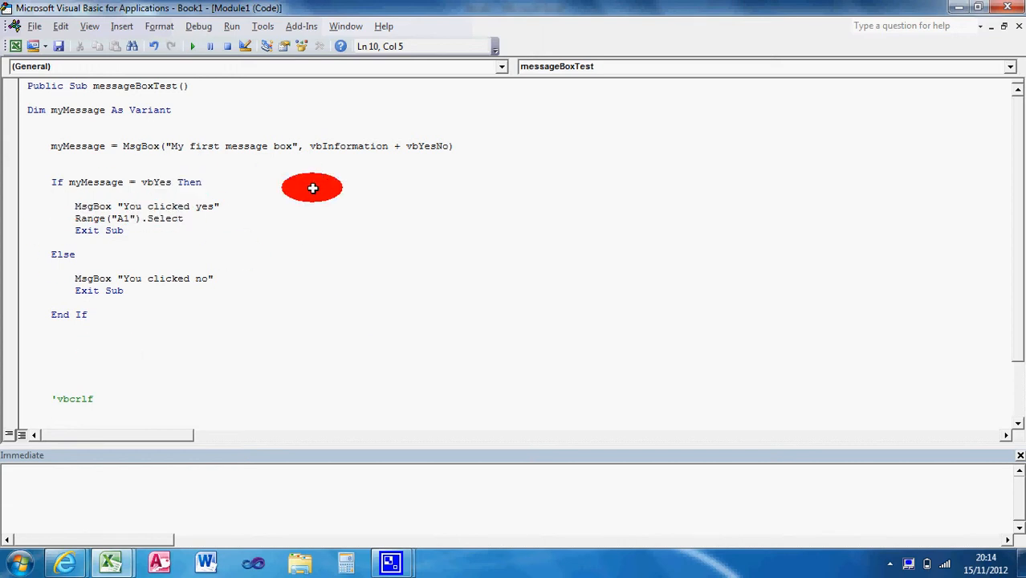
{"action": "mouse_move", "coordinate": [115, 75]}
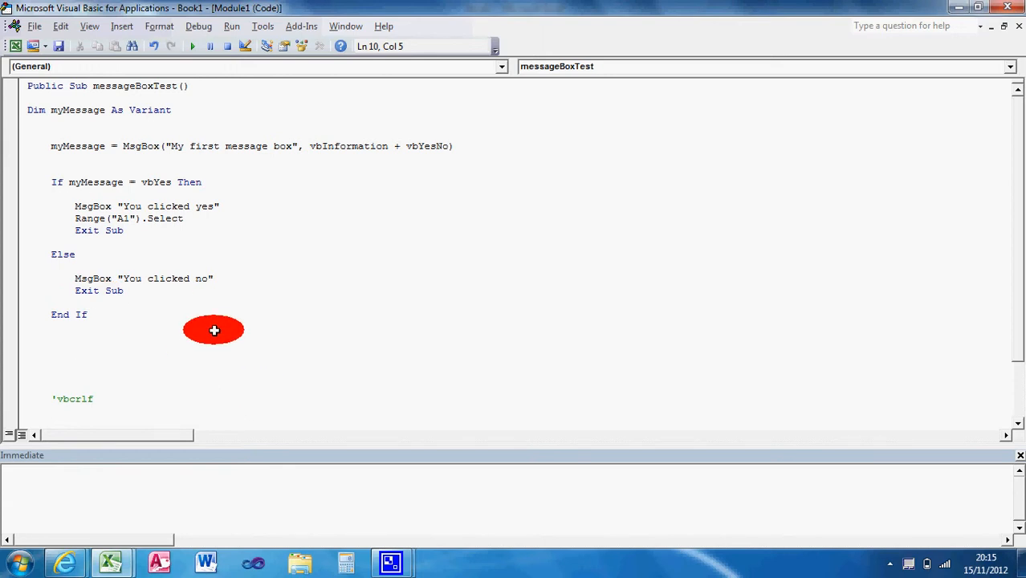
{"action": "mouse_move", "coordinate": [765, 227]}
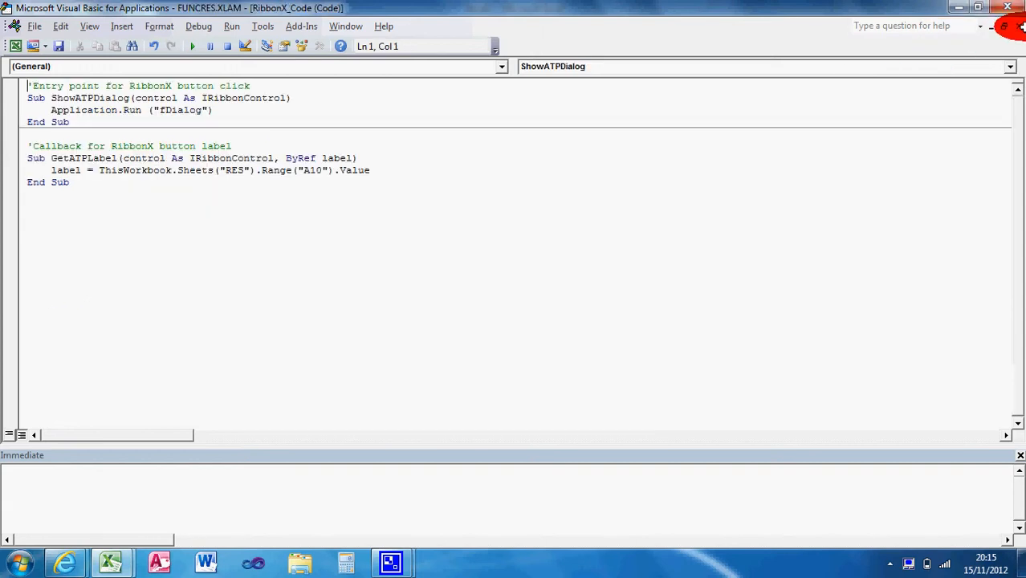
Reopen the VBA editor for Book1 and browse the Insert and Format menus.
{"action": "left_click", "coordinate": [110, 561]}
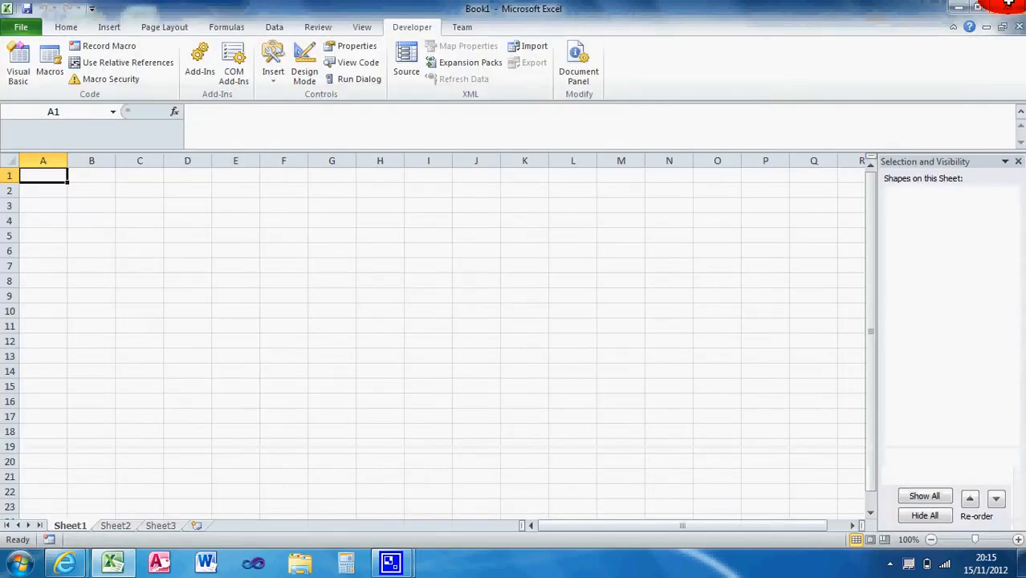
{"action": "left_click", "coordinate": [18, 60]}
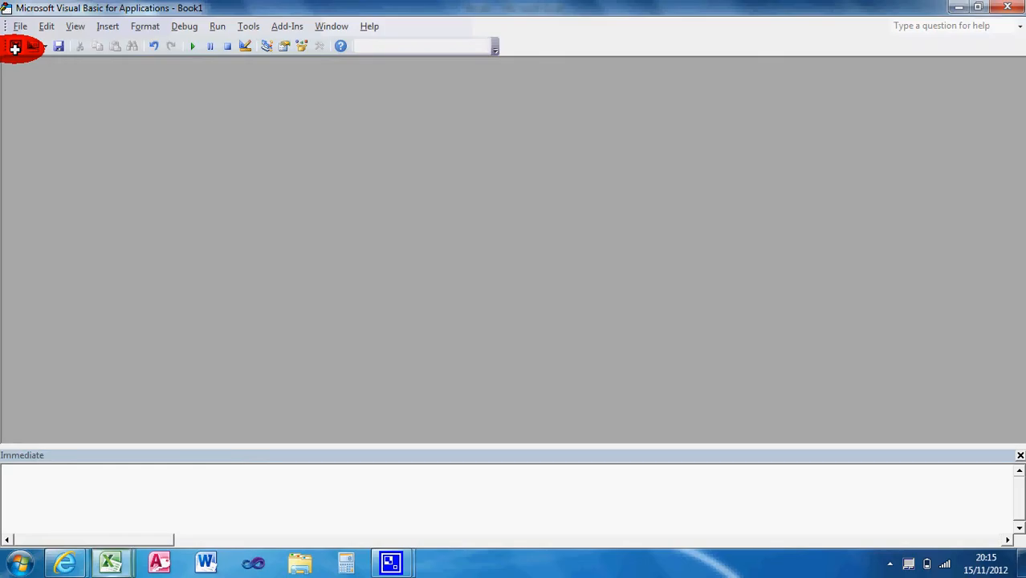
{"action": "left_click", "coordinate": [107, 26]}
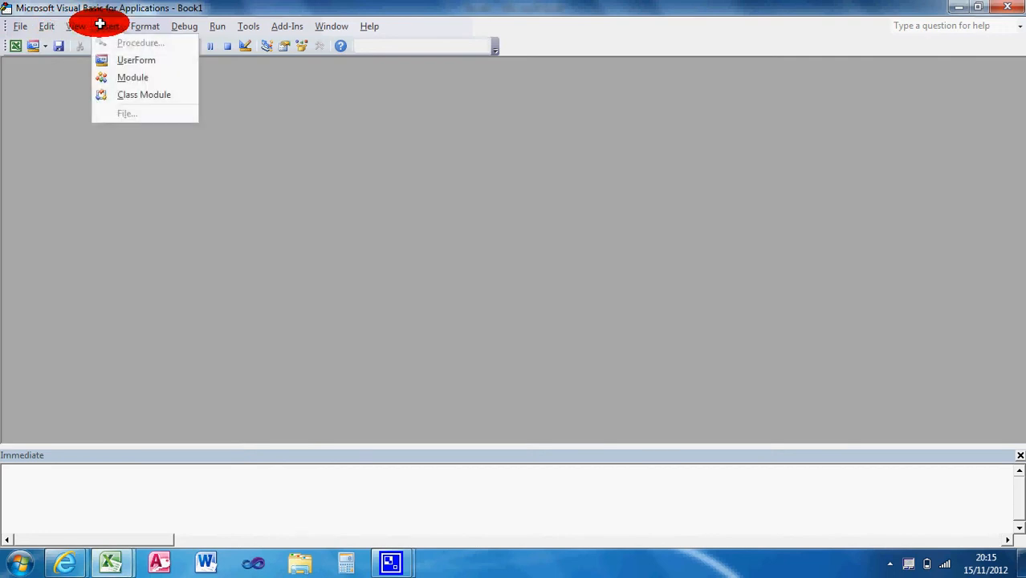
{"action": "mouse_move", "coordinate": [133, 78]}
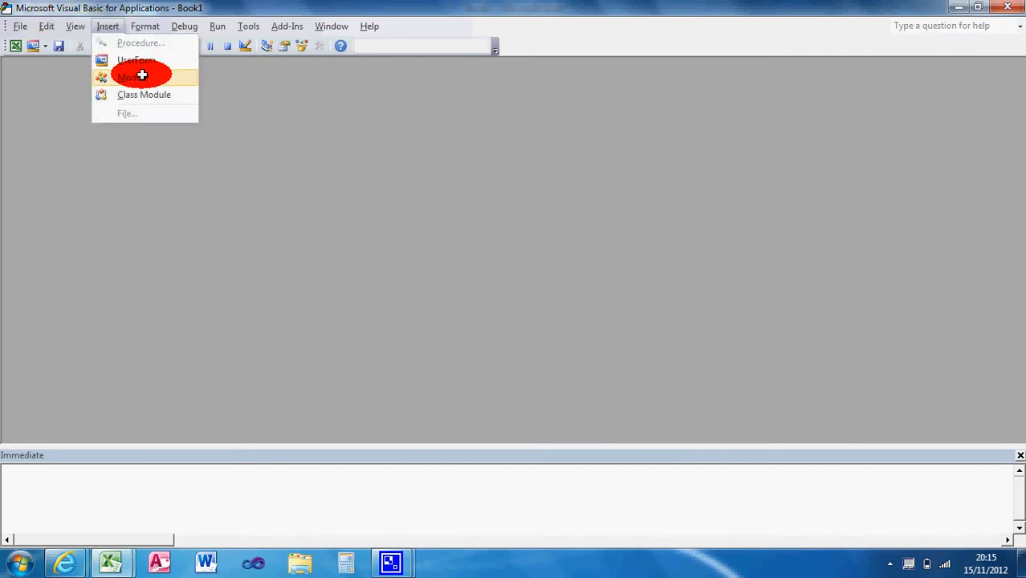
{"action": "mouse_move", "coordinate": [150, 95]}
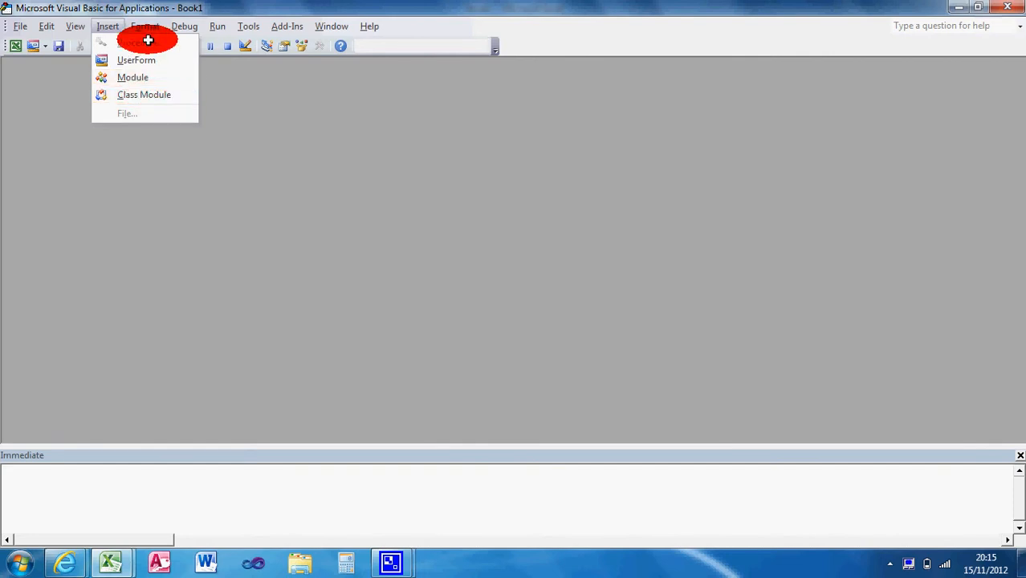
{"action": "left_click", "coordinate": [145, 26]}
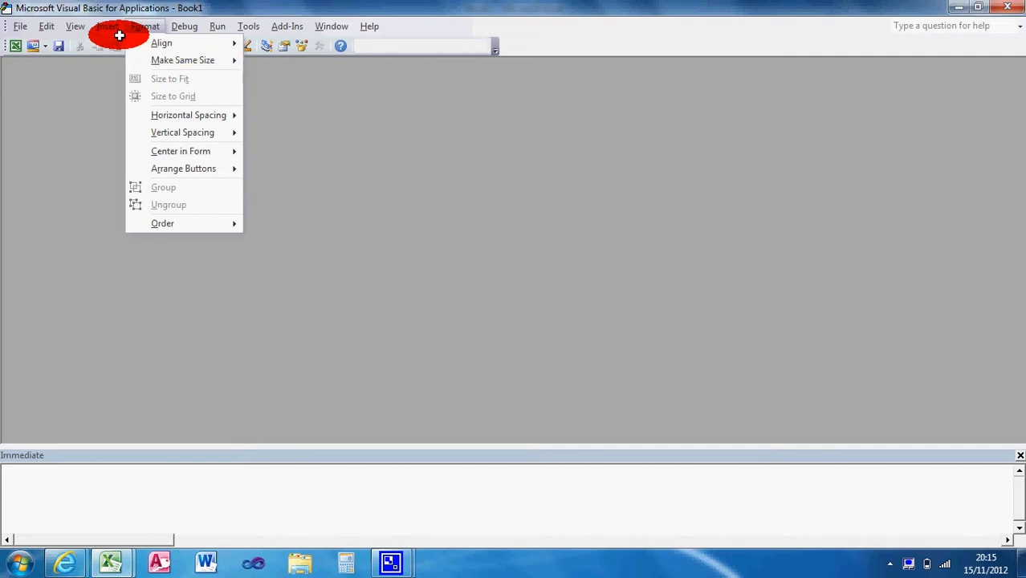
{"action": "left_click", "coordinate": [108, 25]}
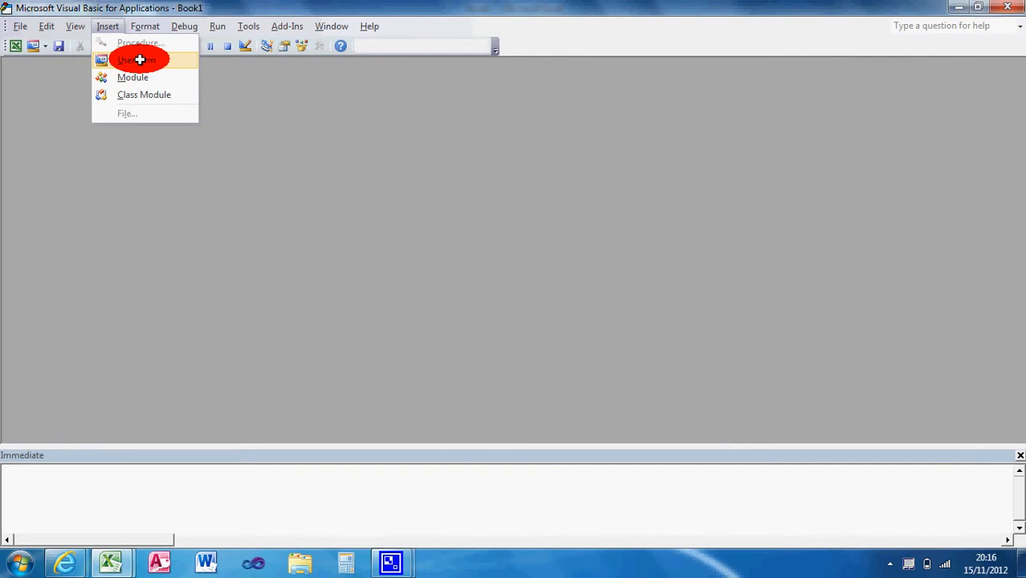
{"action": "mouse_move", "coordinate": [133, 77]}
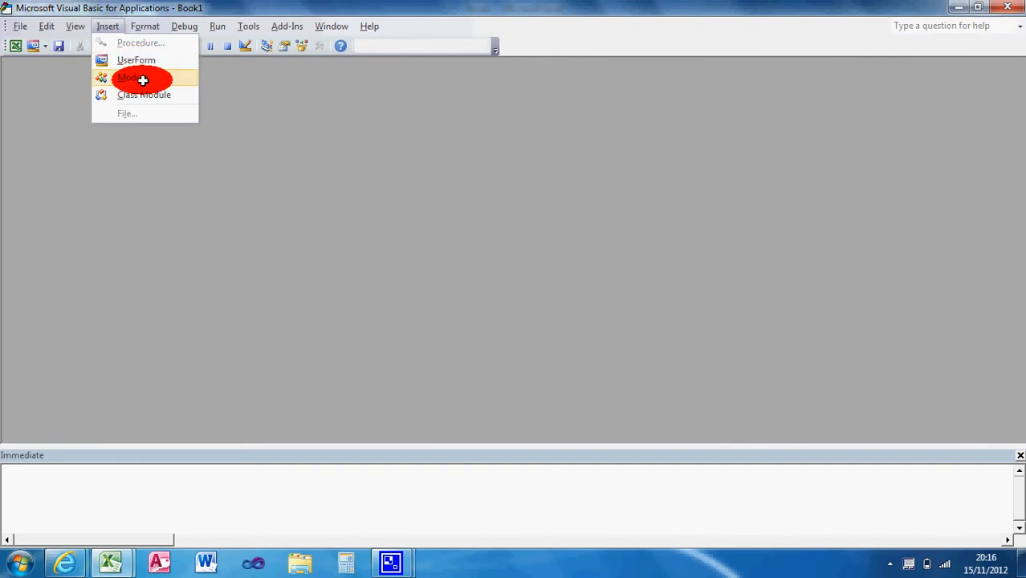
Insert a new code module and start a Sub Gary() procedure.
{"action": "left_click", "coordinate": [129, 77]}
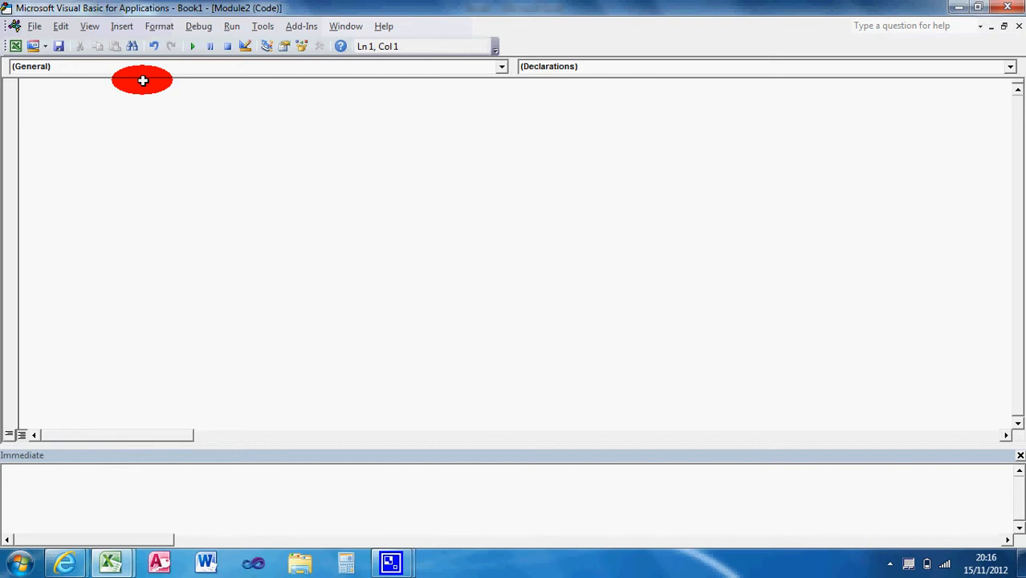
{"action": "type", "text": "Public"}
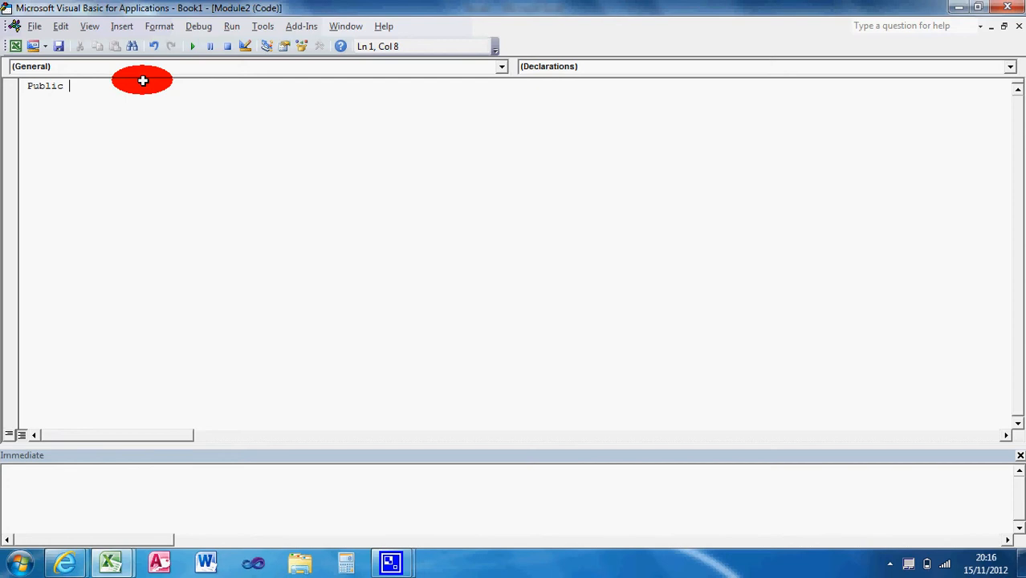
{"action": "type", "text": "Sub"}
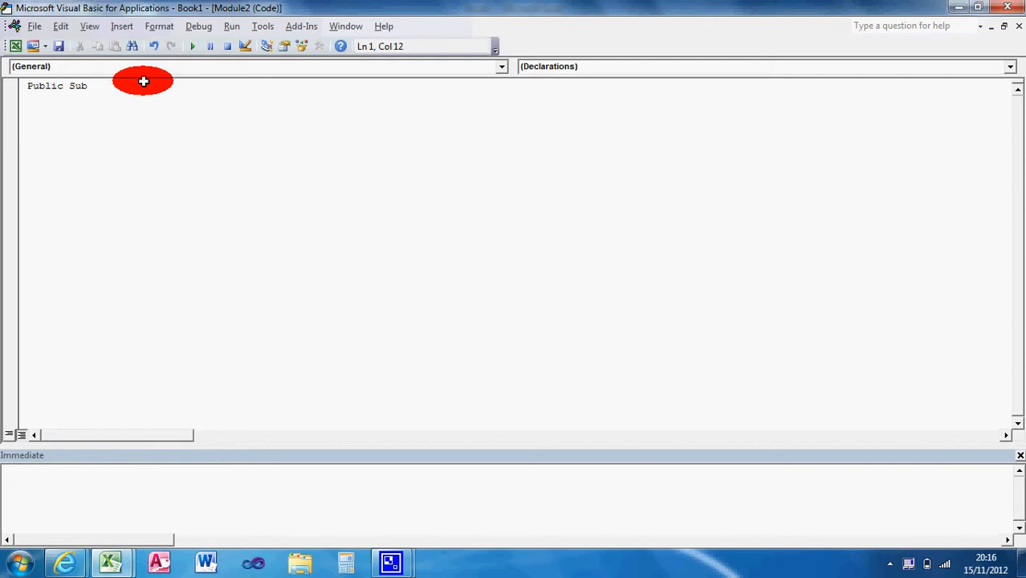
{"action": "type", "text": "Gary"}
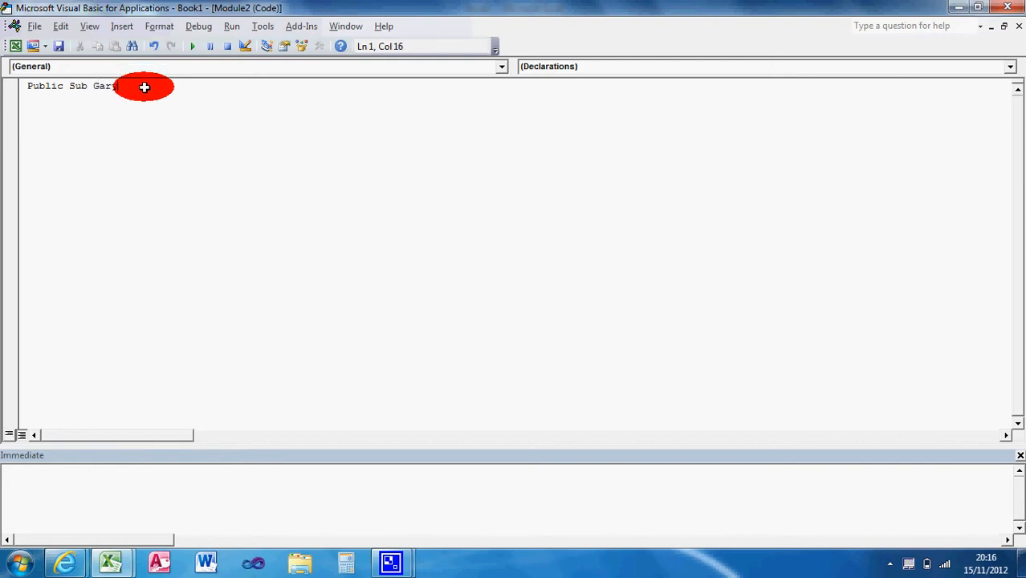
{"action": "type", "text": "()"}
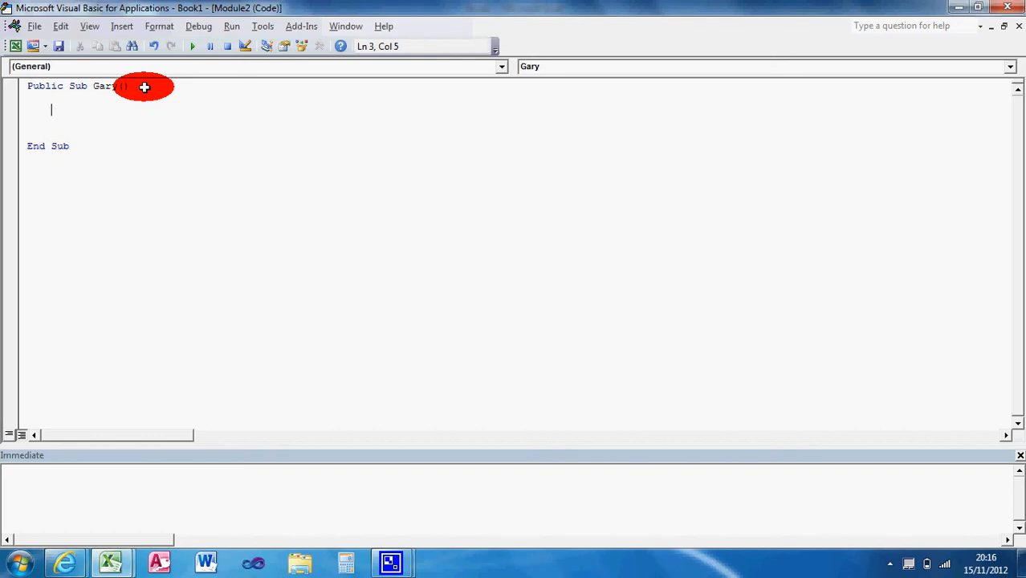
Add MsgBox "This is my first message box or hello world", vbInformation, "Gary's message box".
{"action": "type", "text": "M"}
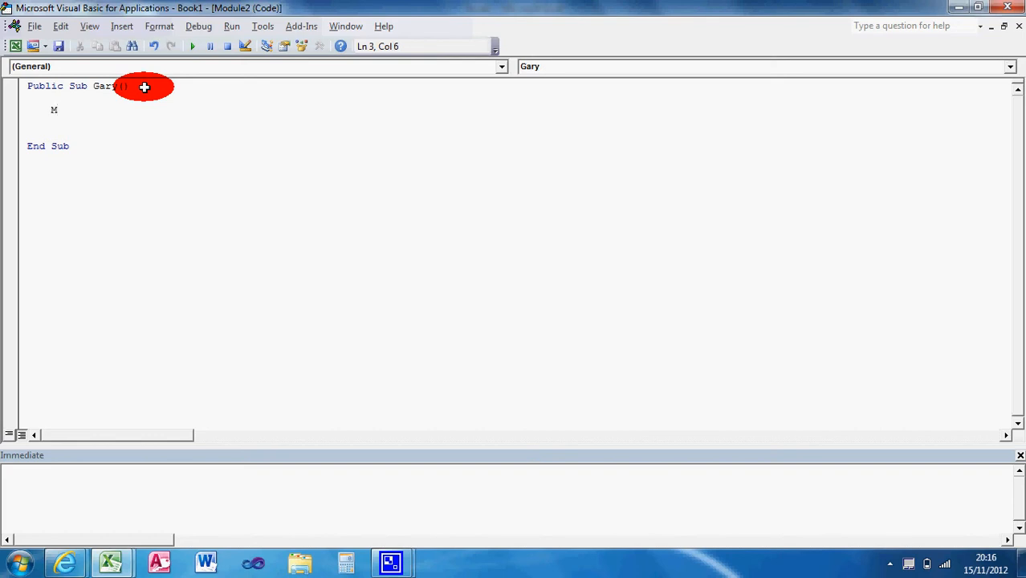
{"action": "type", "text": "sg"}
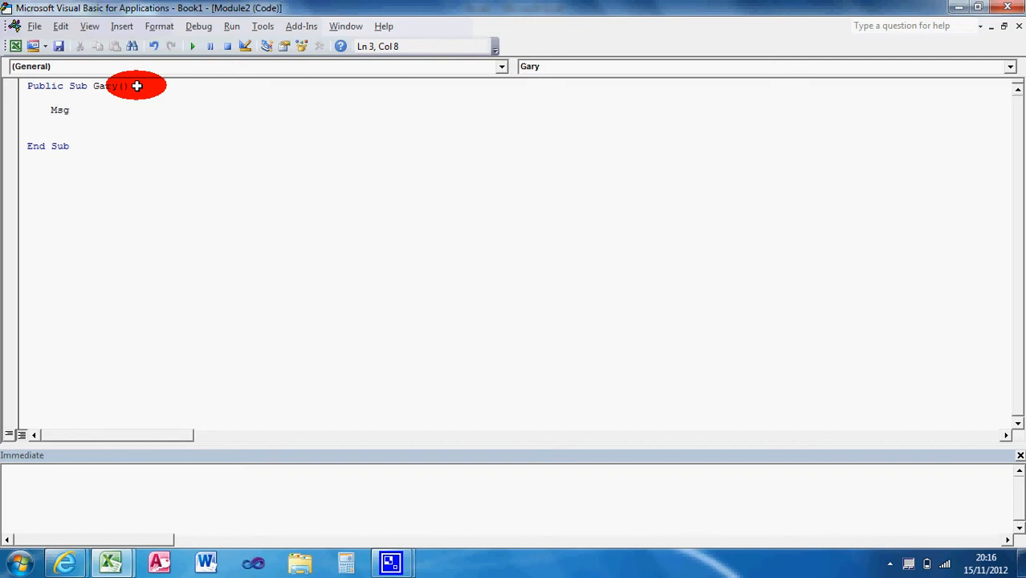
{"action": "type", "text": "Box"}
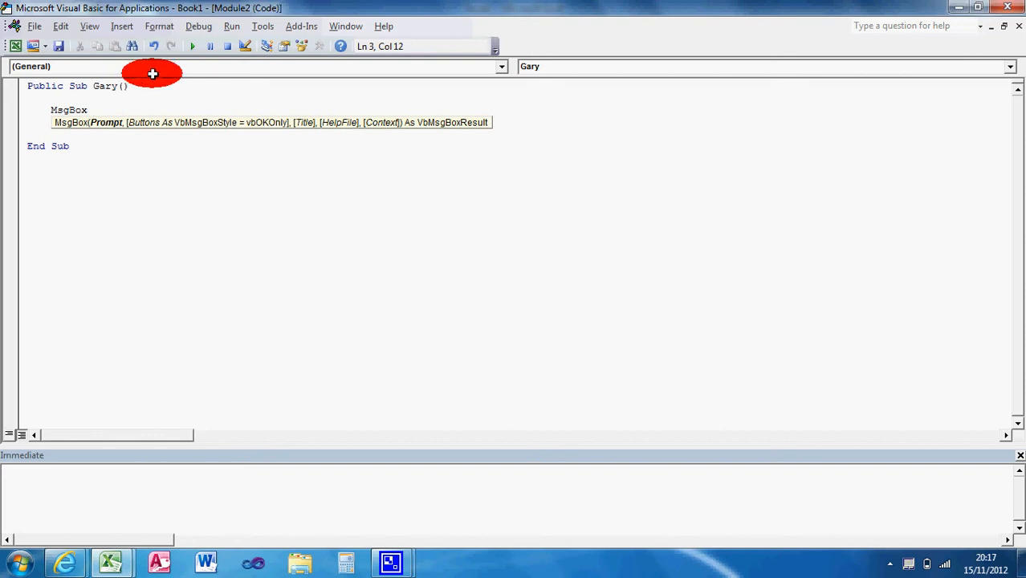
{"action": "type", "text": "\""}
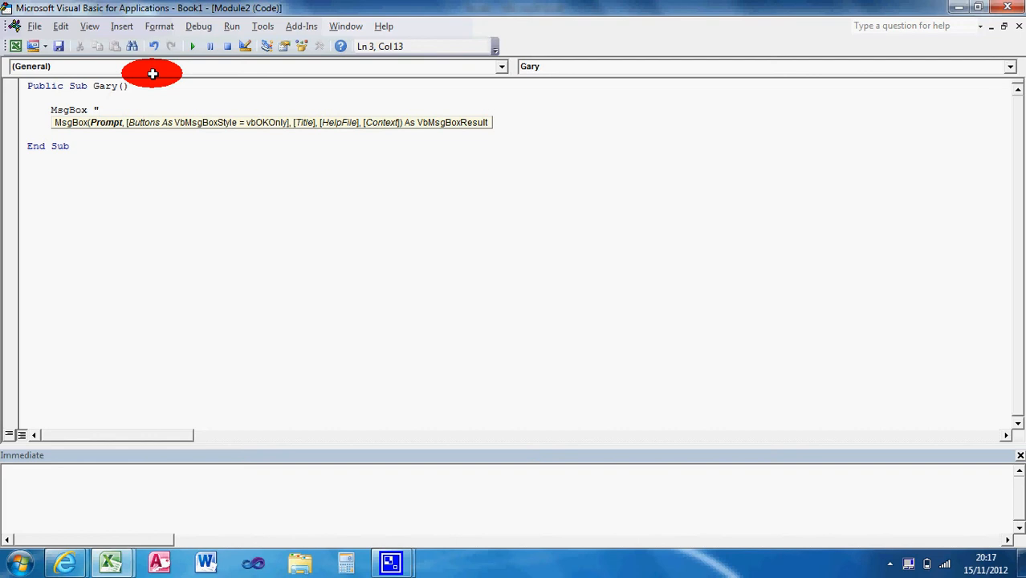
{"action": "type", "text": "T"}
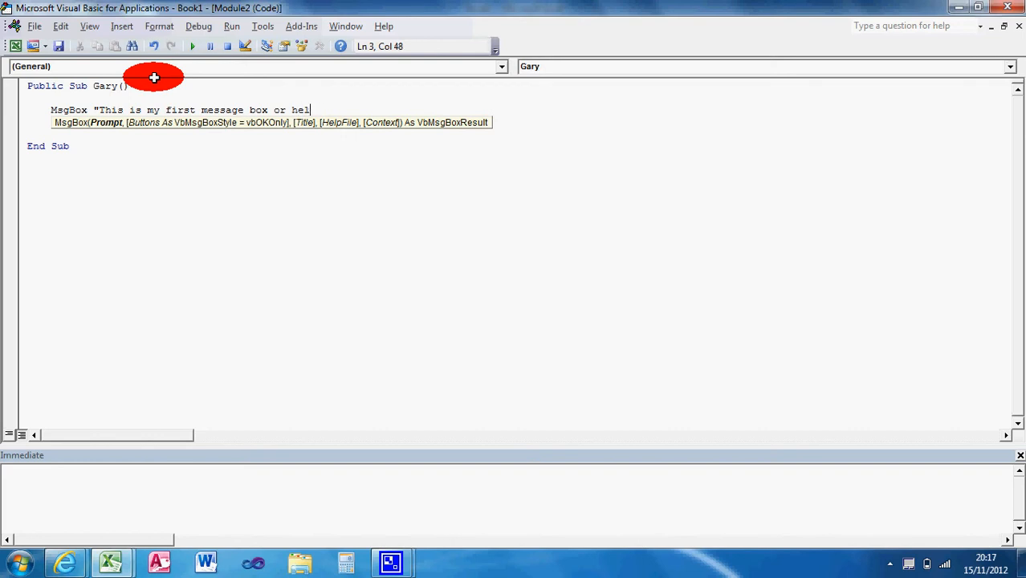
{"action": "type", "text": "lo world"}
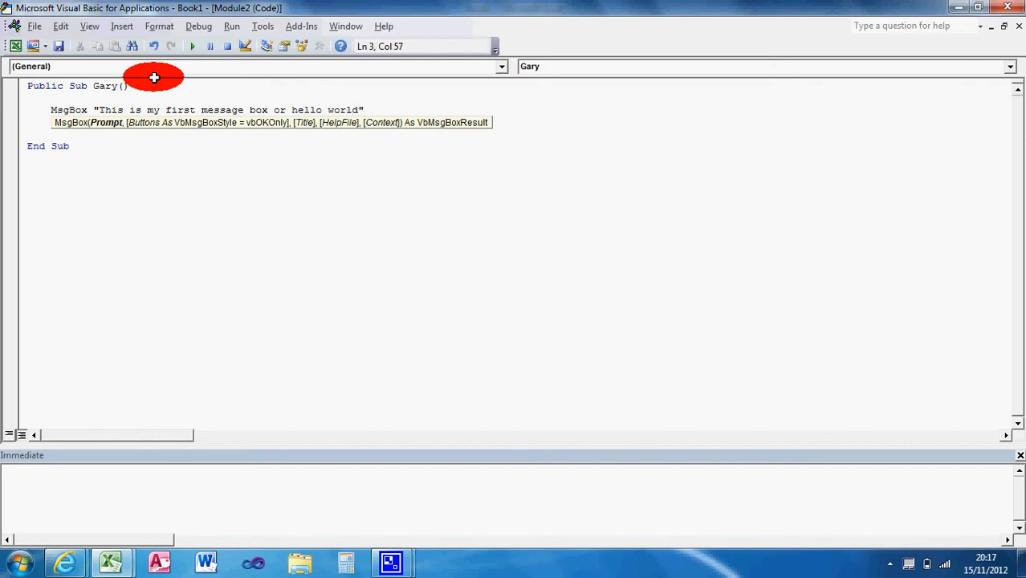
{"action": "type", "text": ","}
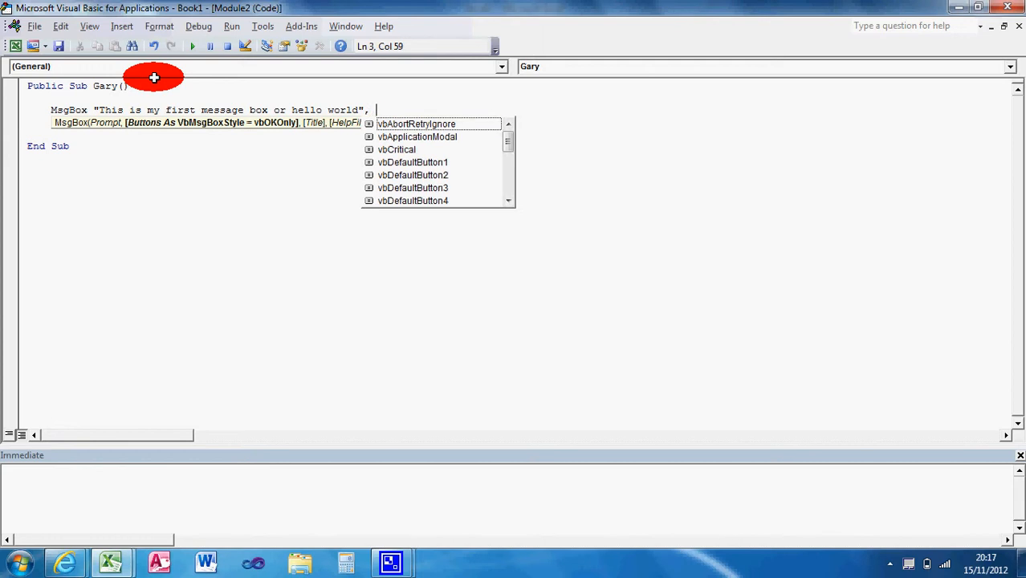
{"action": "type", "text": "vbinfor"}
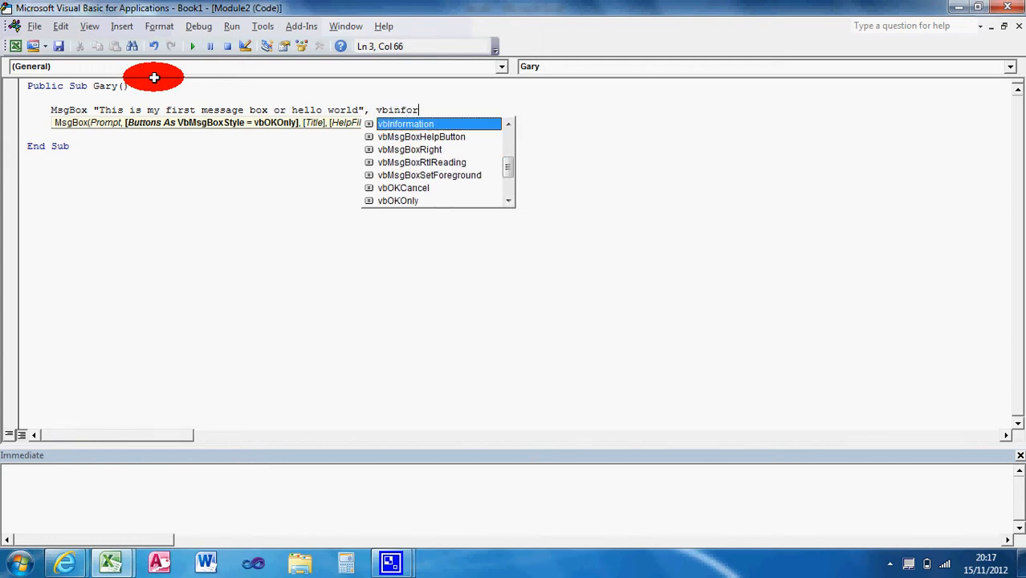
{"action": "key", "text": "Tab"}
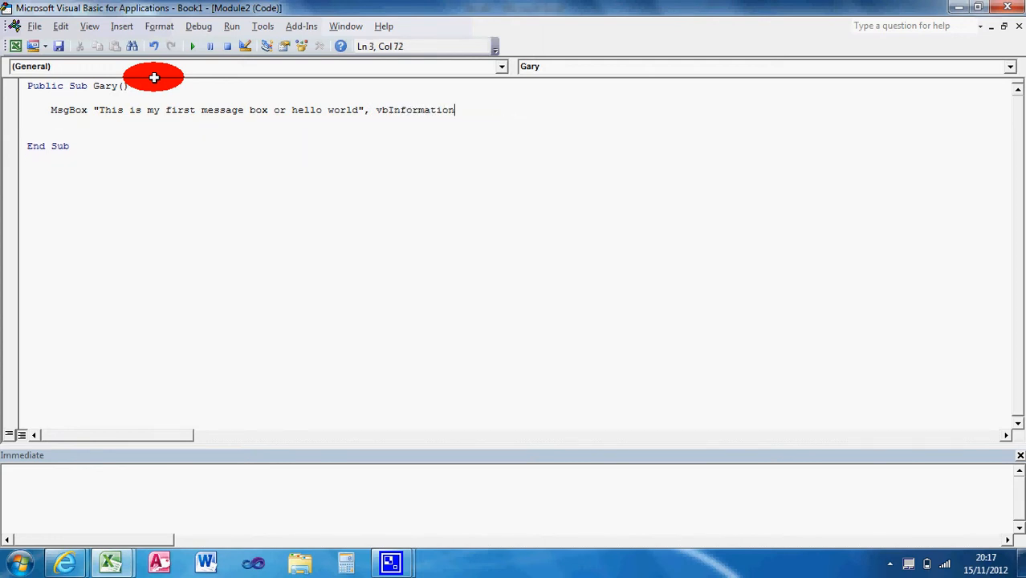
{"action": "type", "text": ", \""}
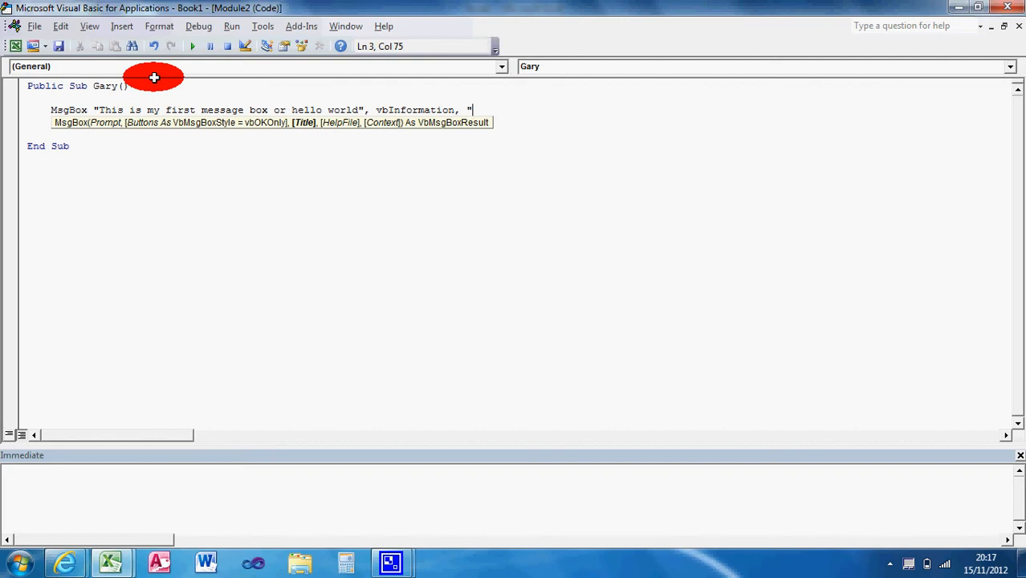
{"action": "type", "text": "Gary"}
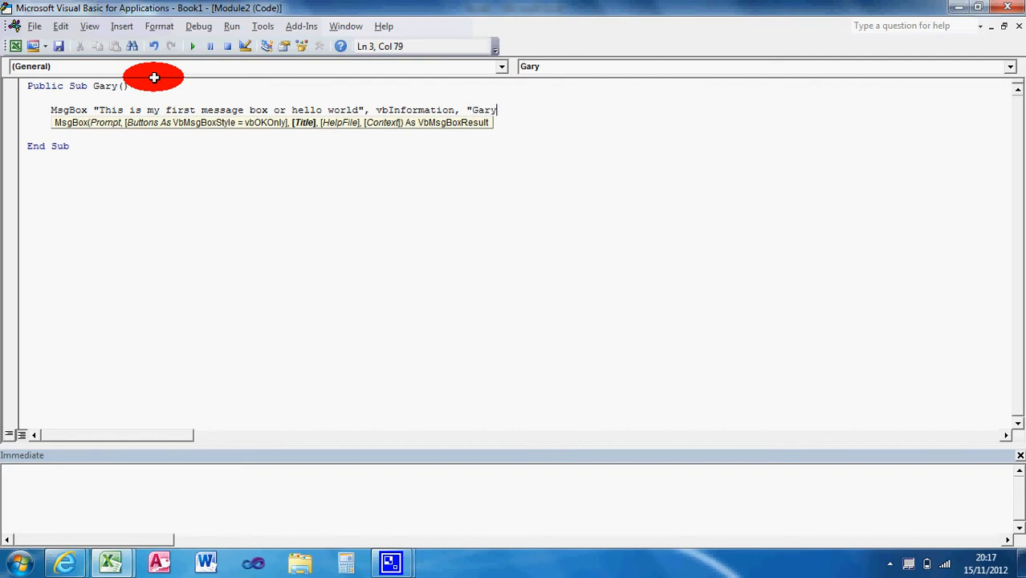
{"action": "type", "text": "'s mess"}
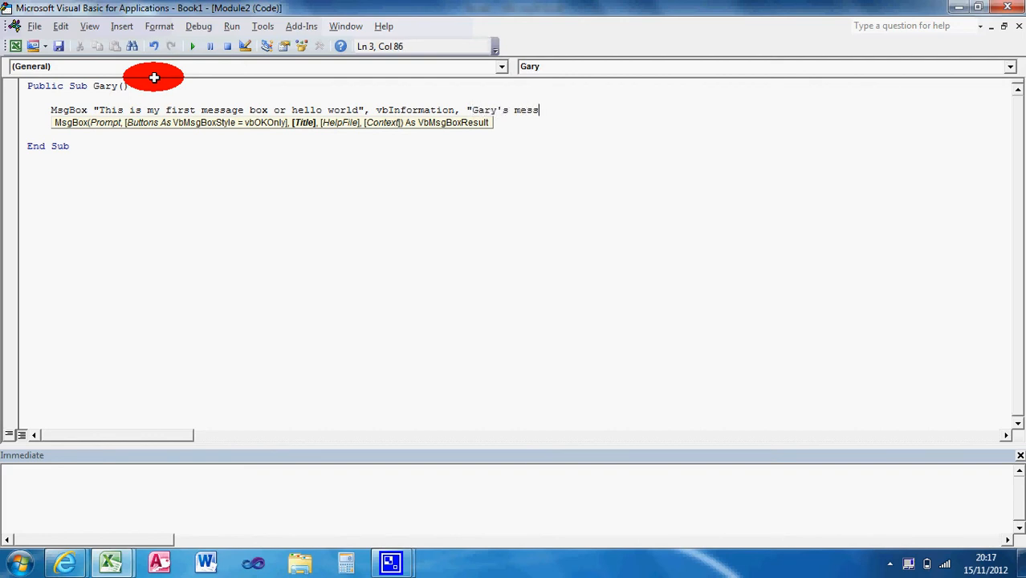
{"action": "type", "text": "age bo"}
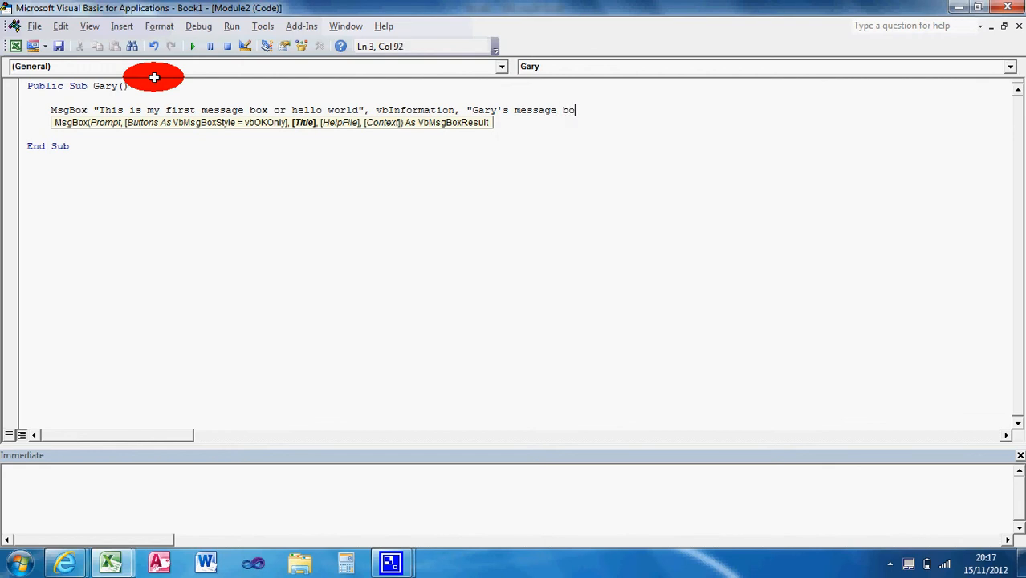
{"action": "type", "text": "x\""}
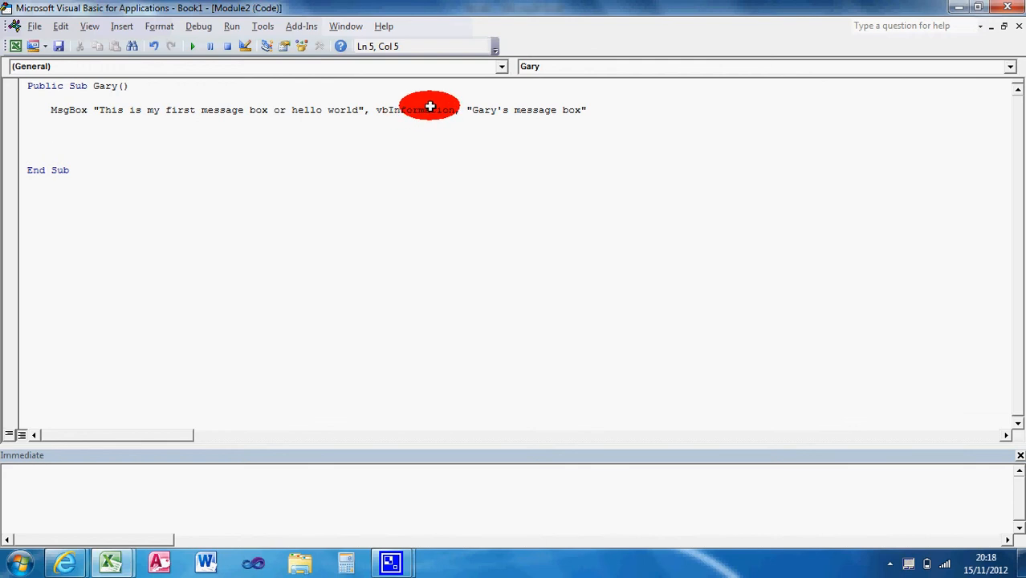
{"action": "mouse_move", "coordinate": [488, 110]}
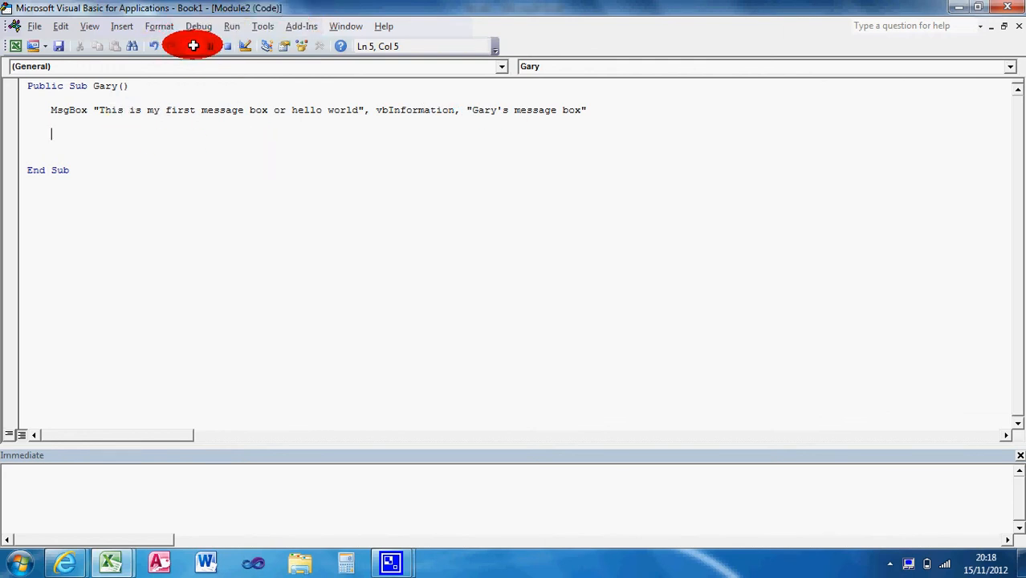
{"action": "mouse_move", "coordinate": [195, 46]}
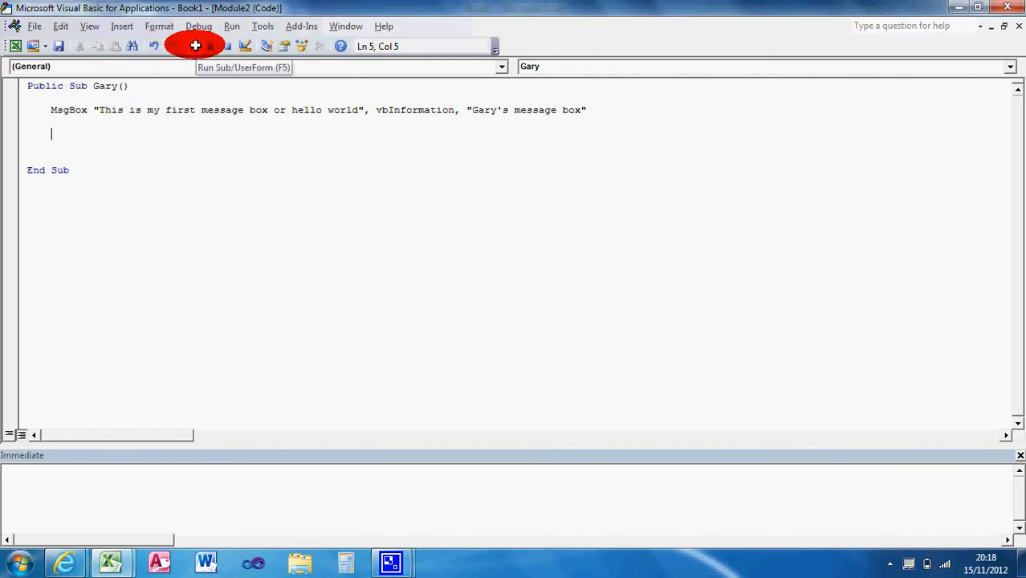
{"action": "left_click", "coordinate": [194, 46]}
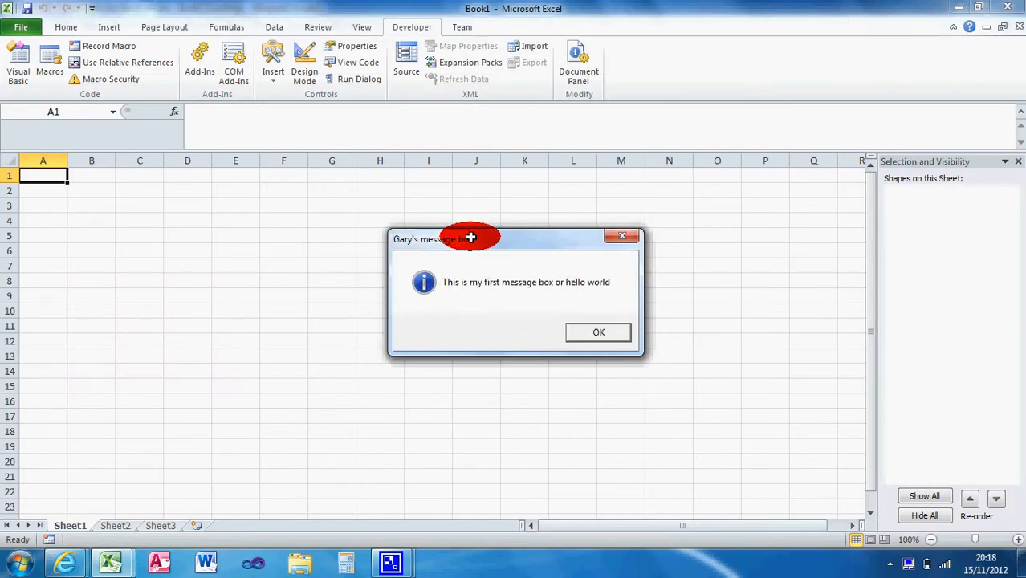
{"action": "left_click_drag", "start_coordinate": [469, 237], "coordinate": [321, 74]}
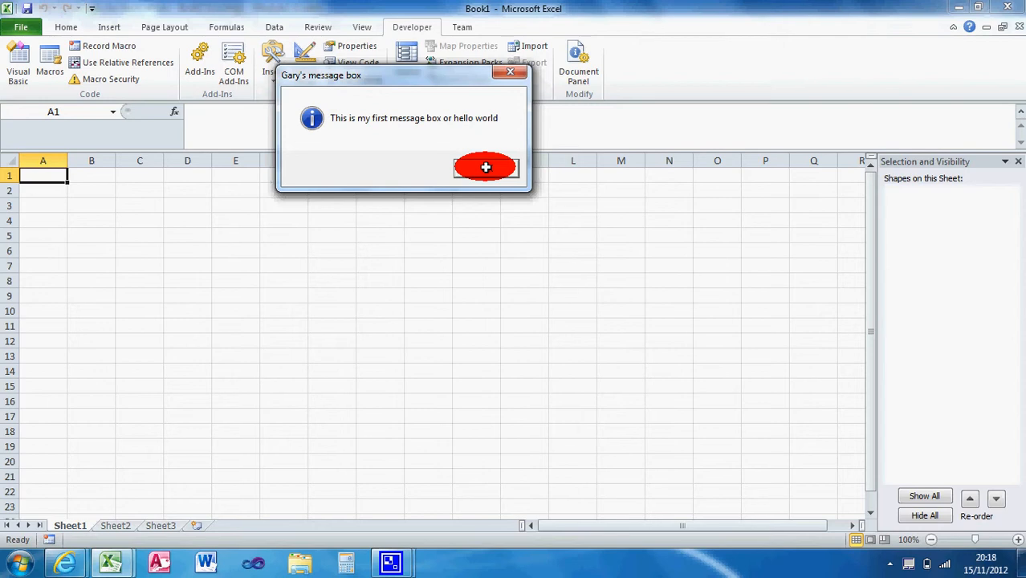
{"action": "left_click", "coordinate": [485, 167]}
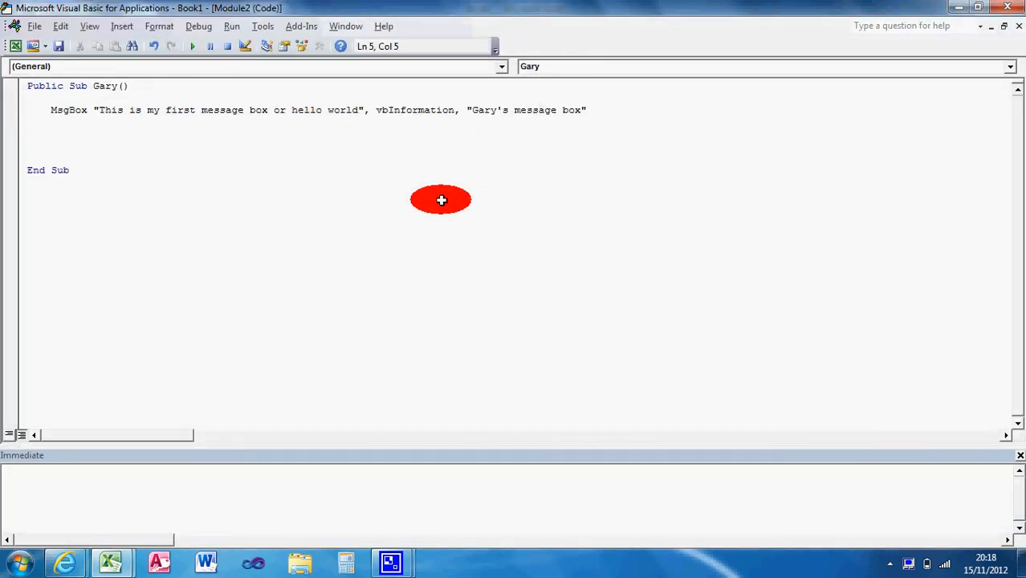
{"action": "mouse_move", "coordinate": [451, 109]}
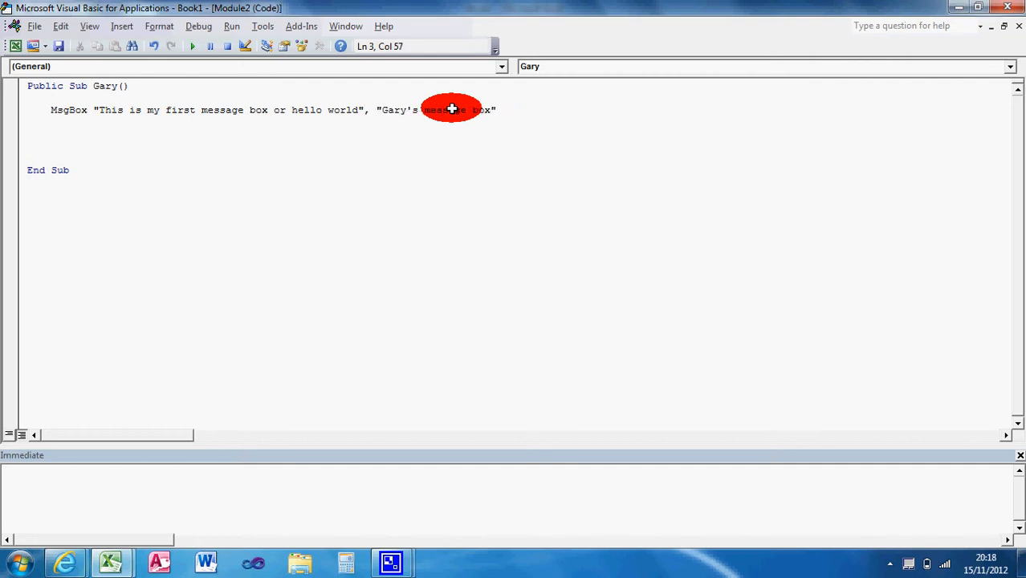
Change the MsgBox buttons argument from vbInformation to vbQuestion + vbYesNo.
{"action": "type", "text": ","}
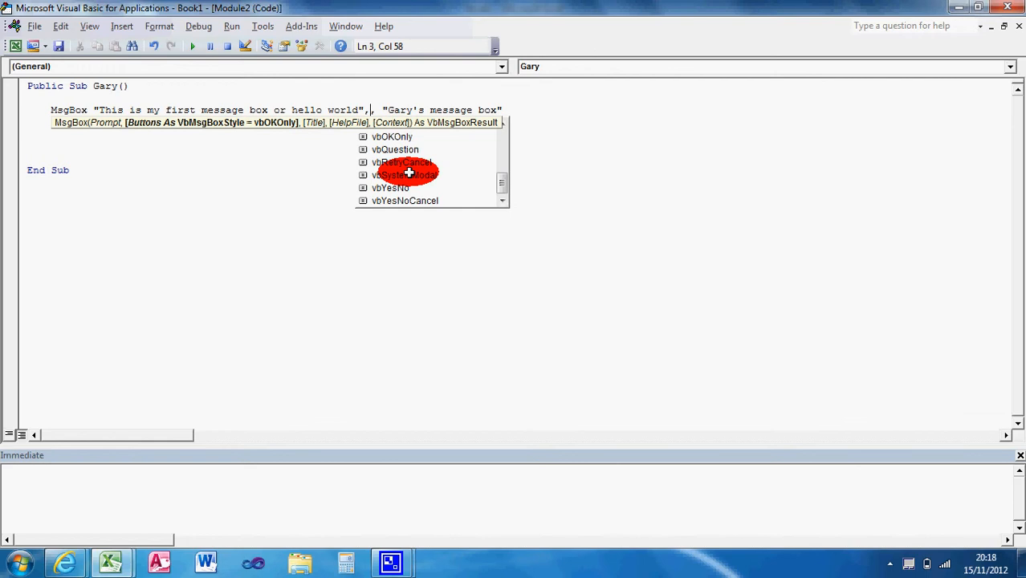
{"action": "type", "text": ","}
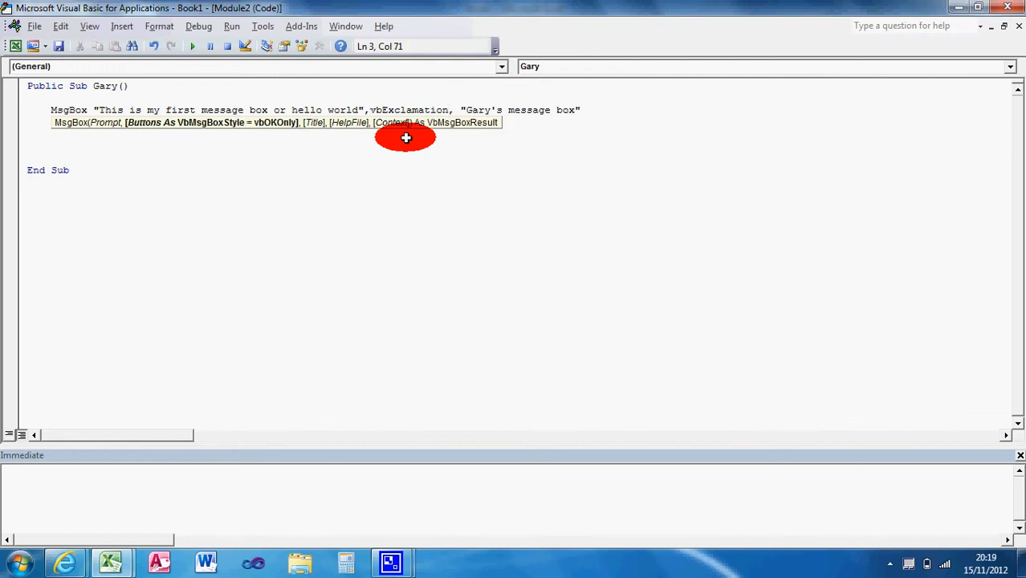
{"action": "type", "text": "+v"}
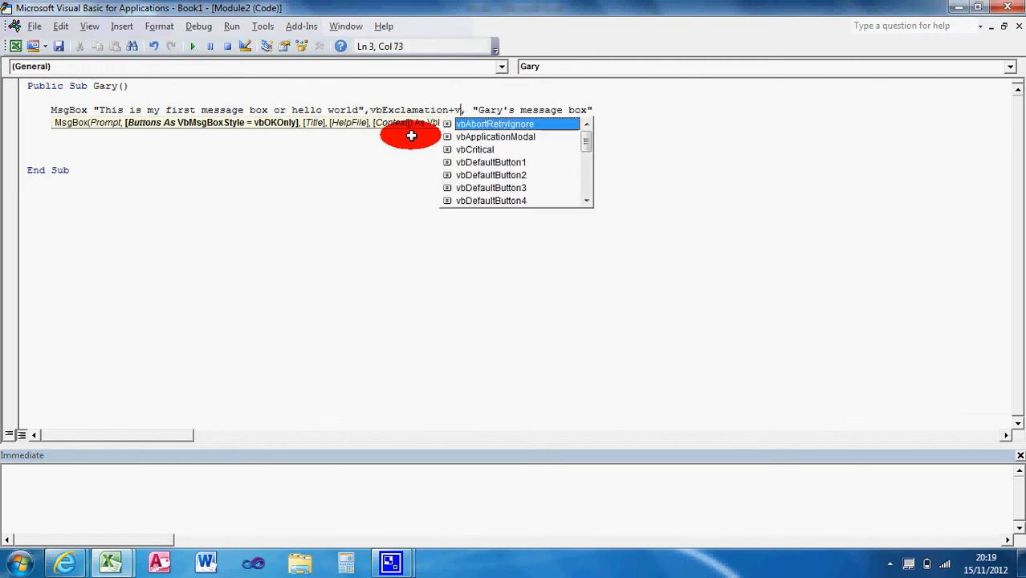
{"action": "type", "text": "b"}
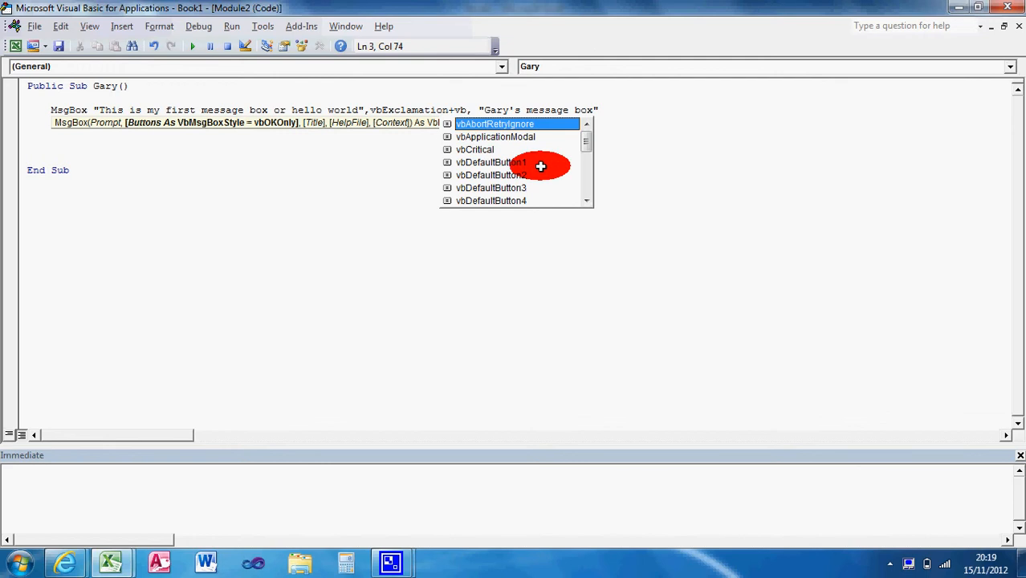
{"action": "scroll", "scroll_direction": "down", "scroll_amount": 3}
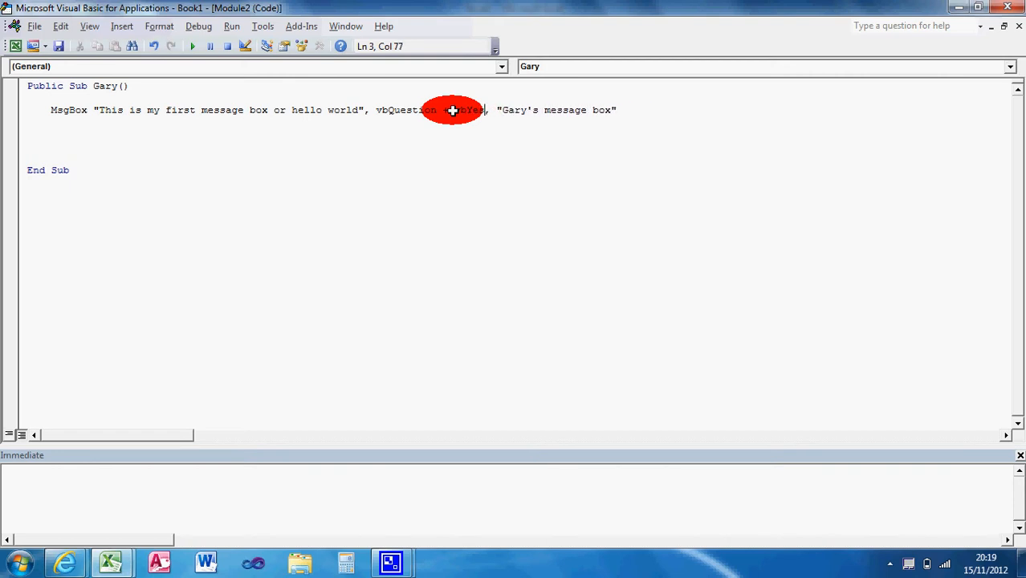
{"action": "type", "text": "No"}
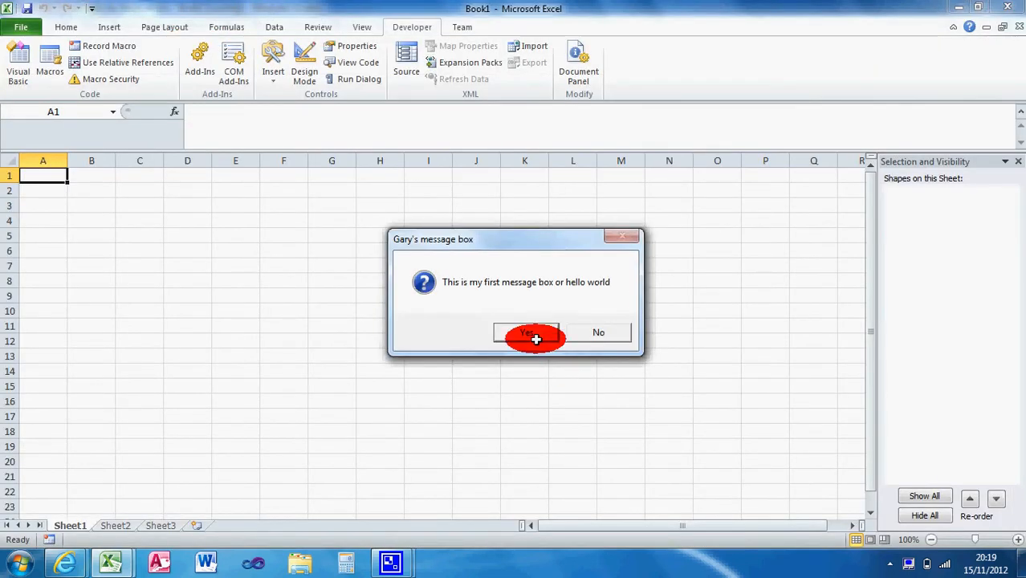
Declare Dim myMessage As String and assign myMessage = MsgBox(...).
{"action": "left_click", "coordinate": [526, 333]}
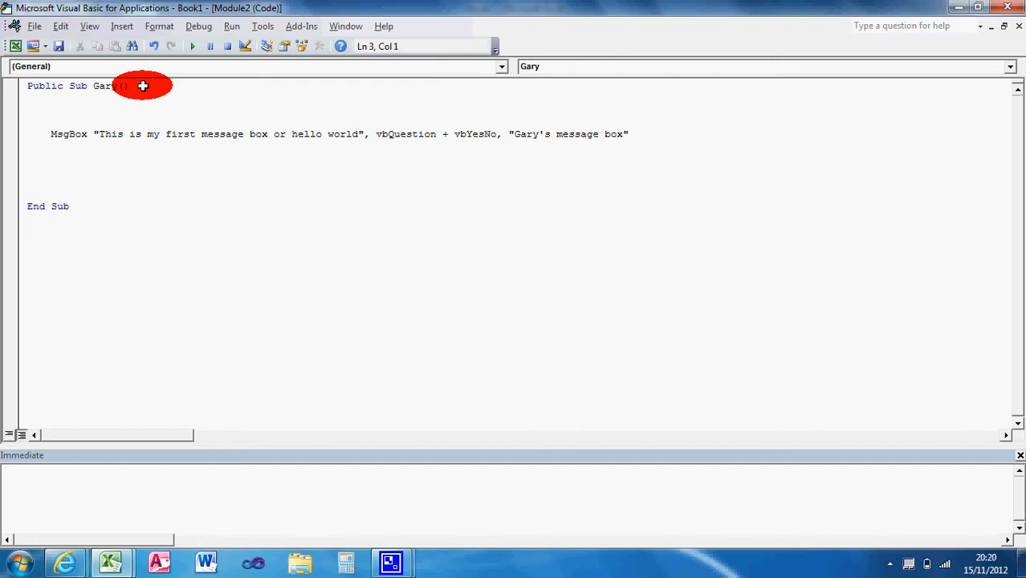
{"action": "type", "text": "Dim"}
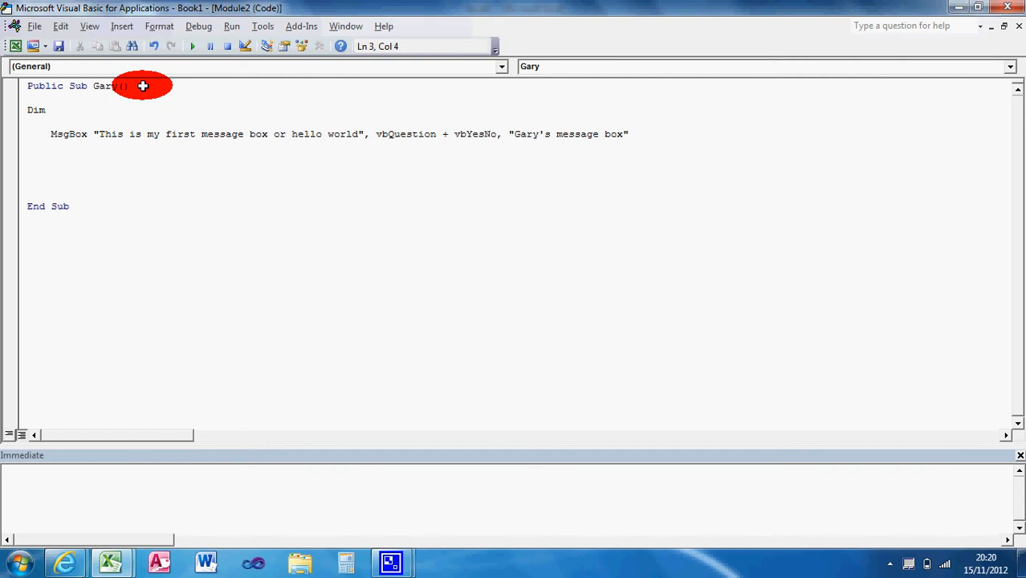
{"action": "type", "text": "my"}
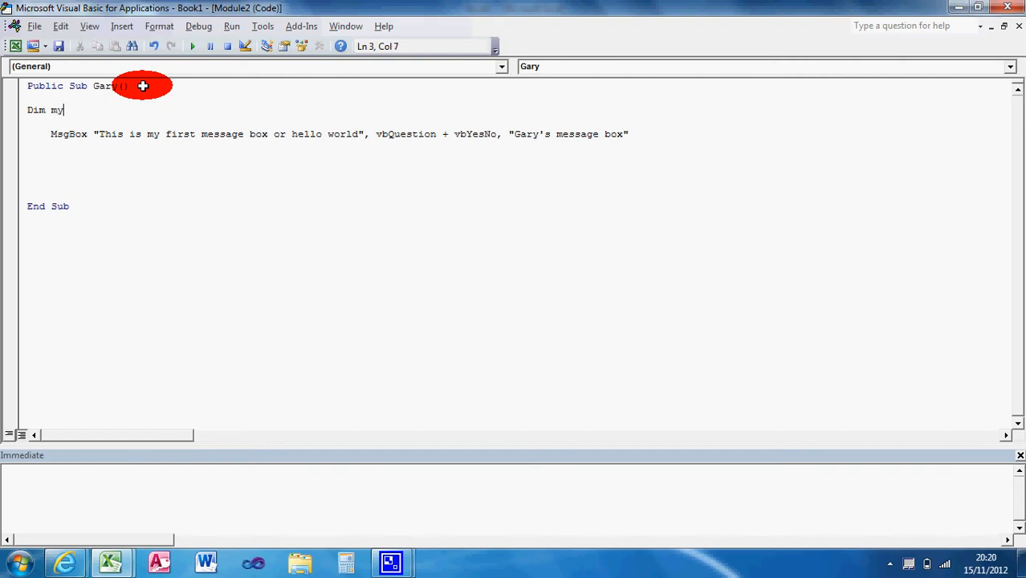
{"action": "type", "text": "Messa"}
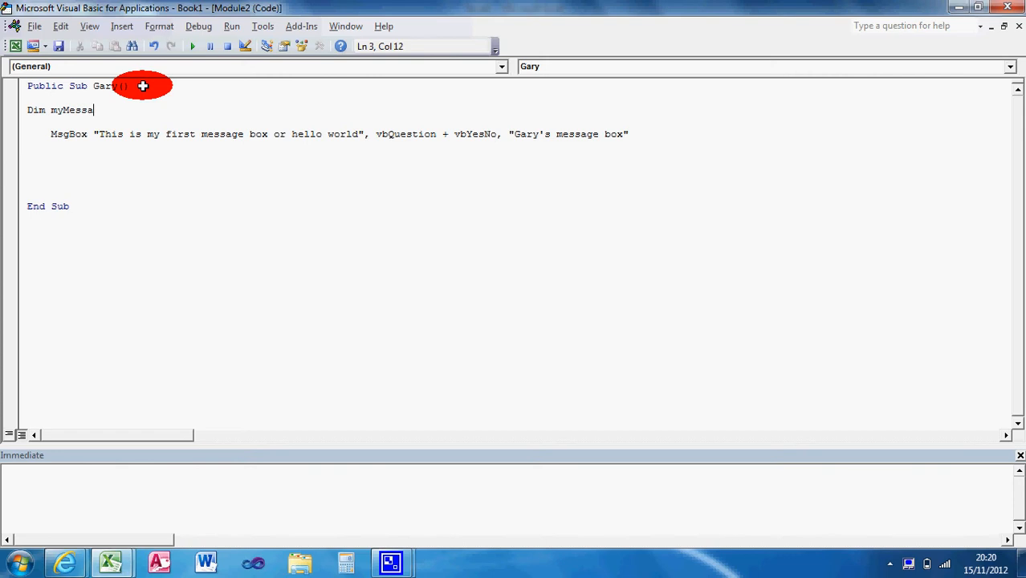
{"action": "type", "text": "ge As"}
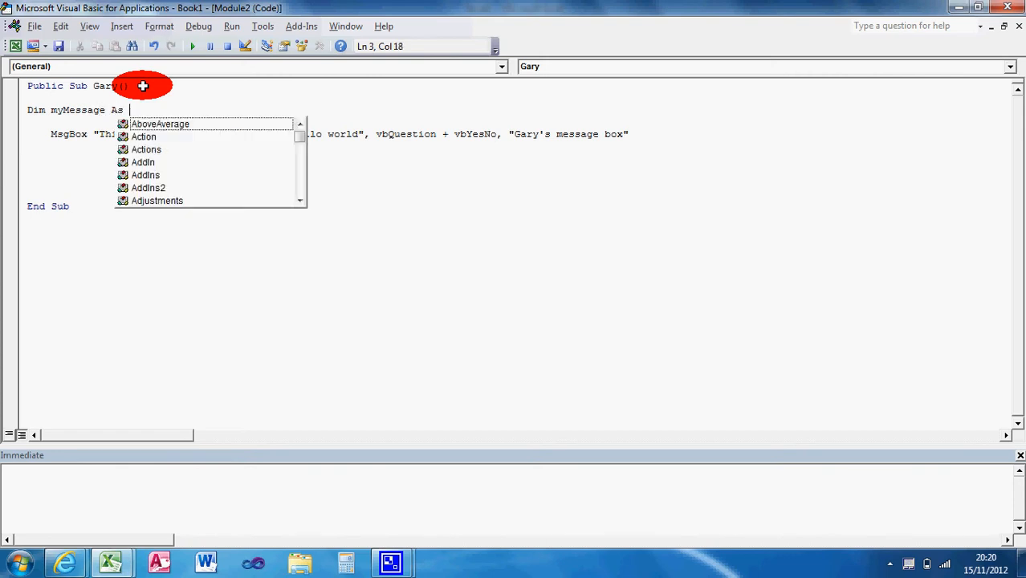
{"action": "type", "text": "String"}
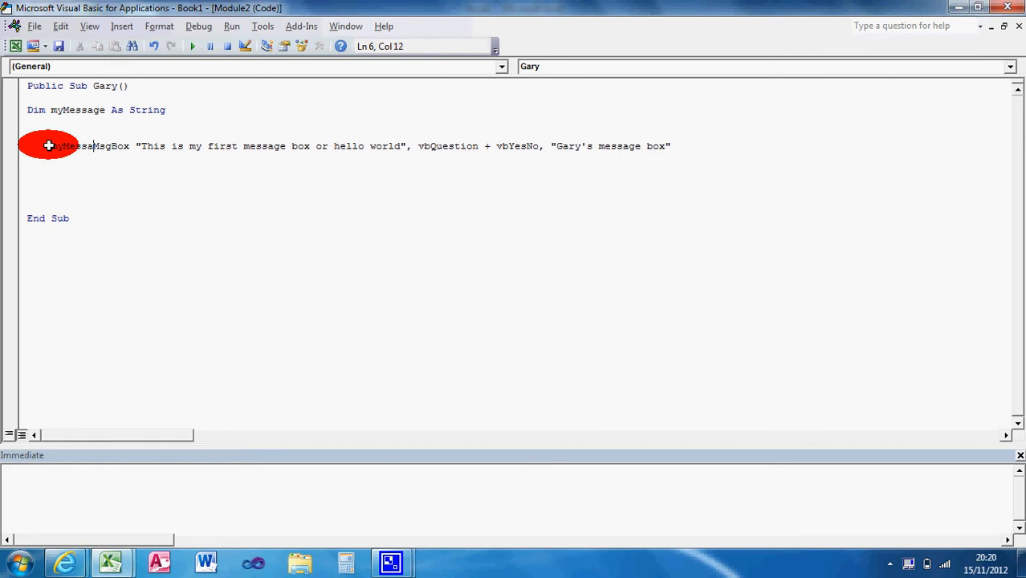
{"action": "type", "text": "="}
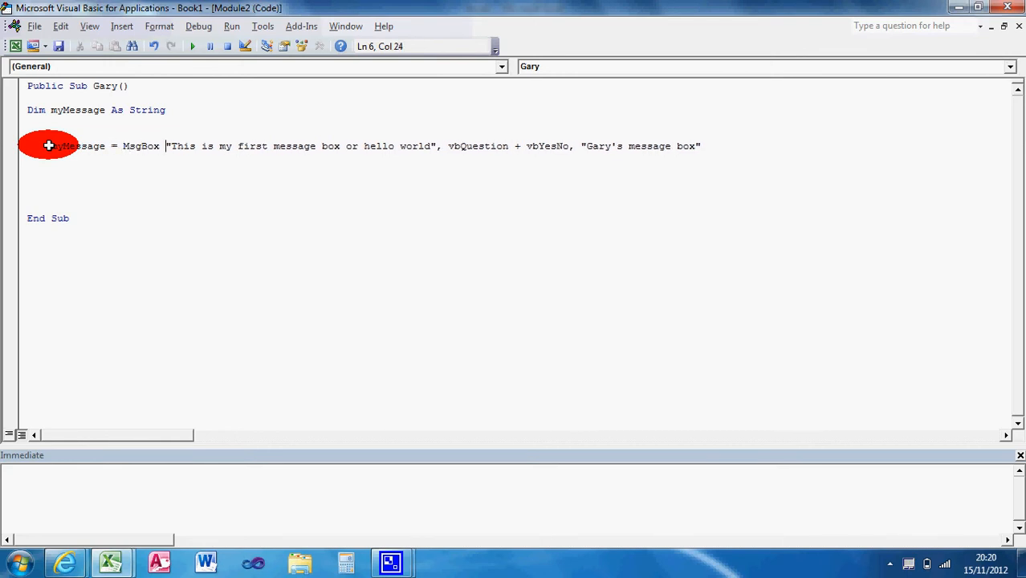
{"action": "type", "text": "("}
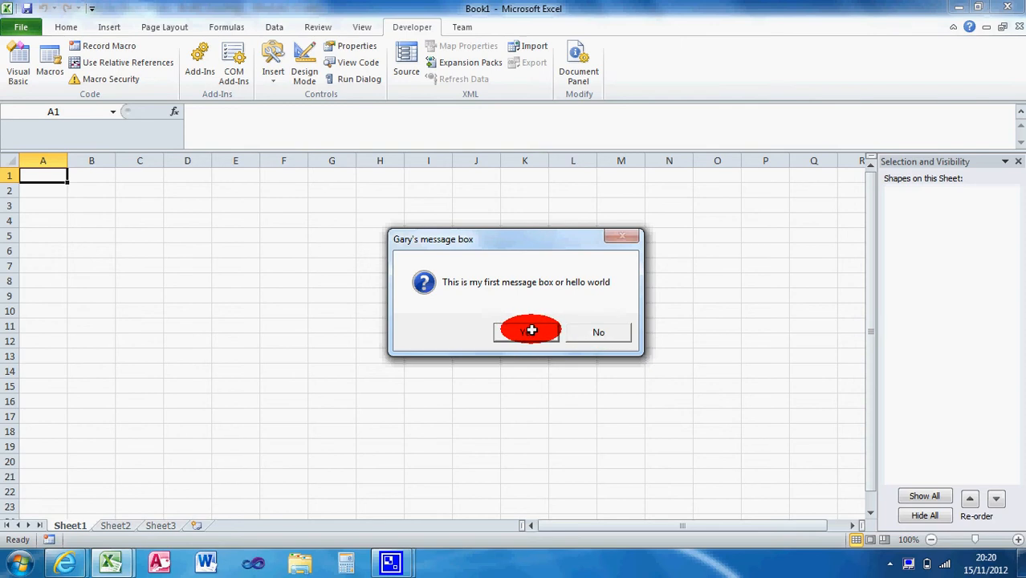
Dismiss the test box and begin an If myMessage = vbYes Then block.
{"action": "left_click", "coordinate": [527, 332]}
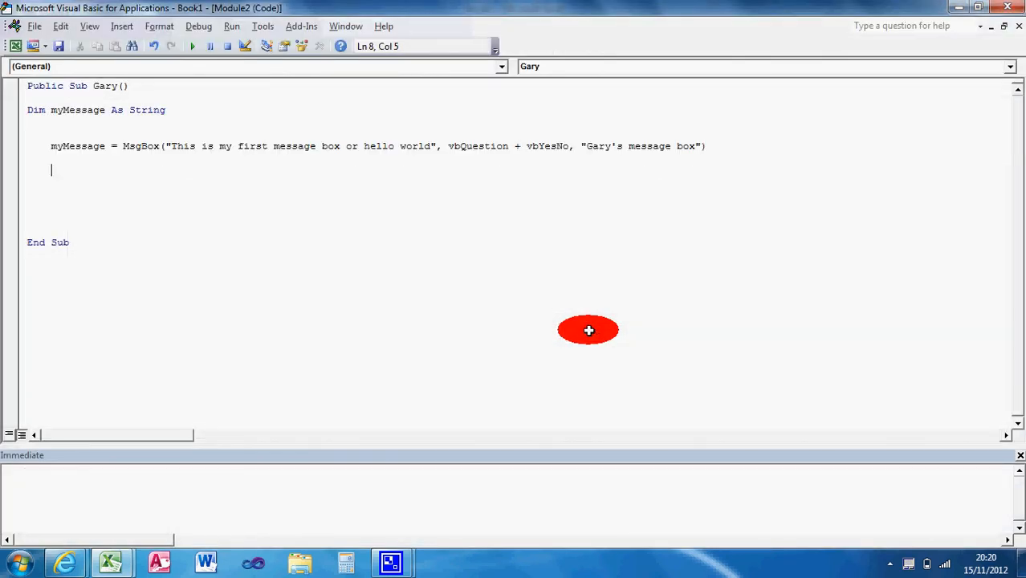
{"action": "type", "text": "I"}
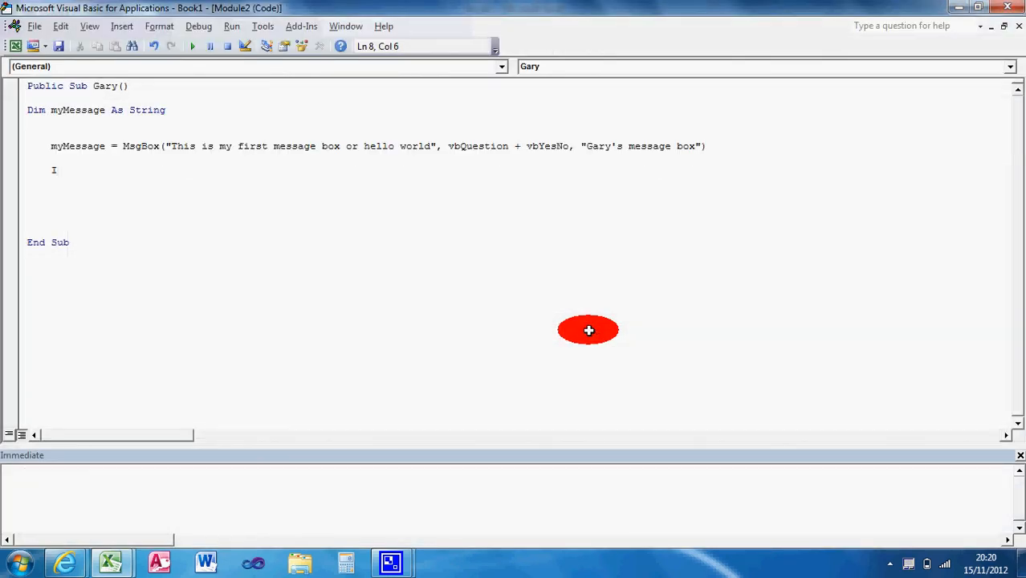
{"action": "type", "text": "If m"}
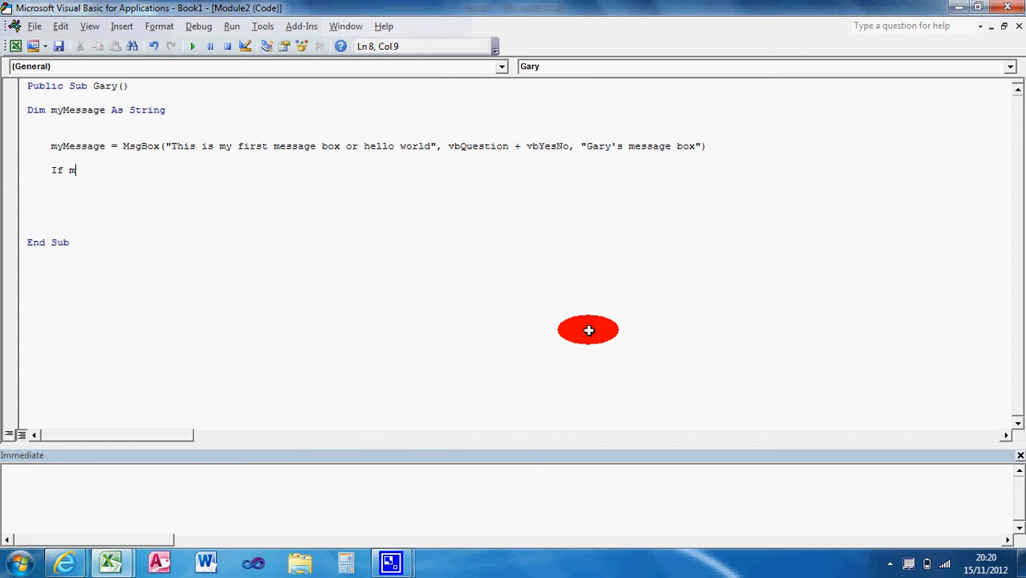
{"action": "type", "text": "yMe"}
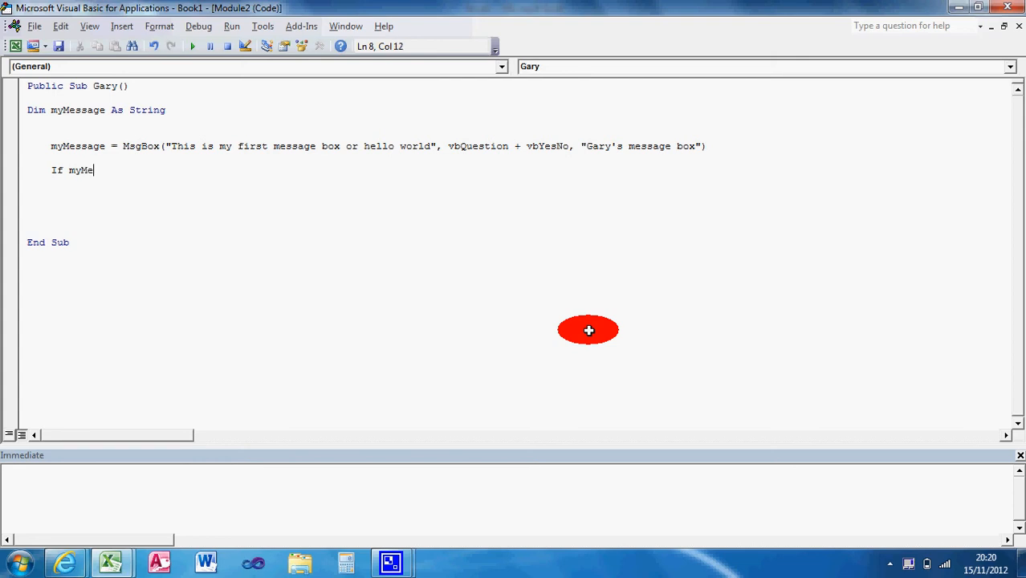
{"action": "type", "text": "ssage"}
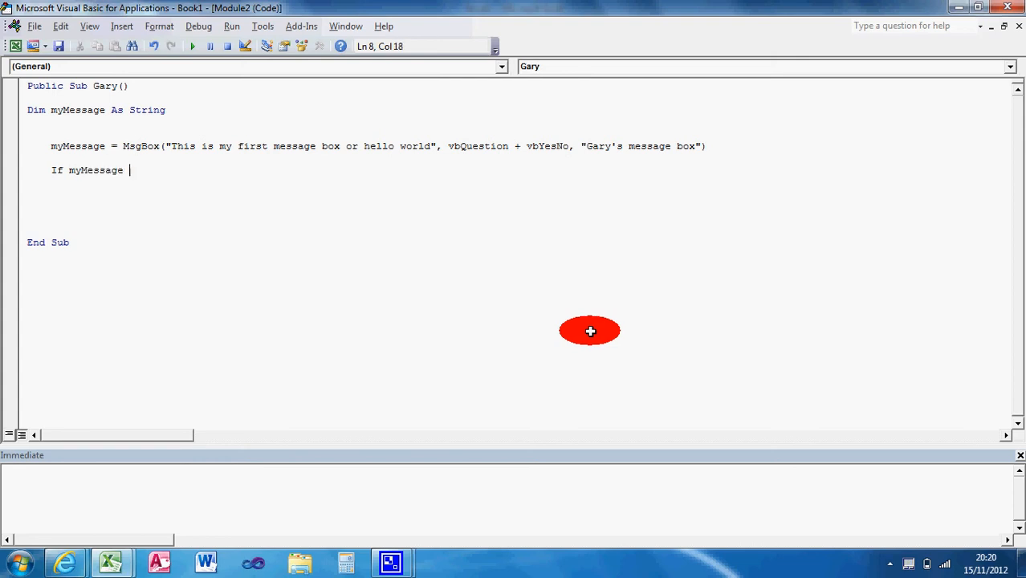
{"action": "type", "text": "="}
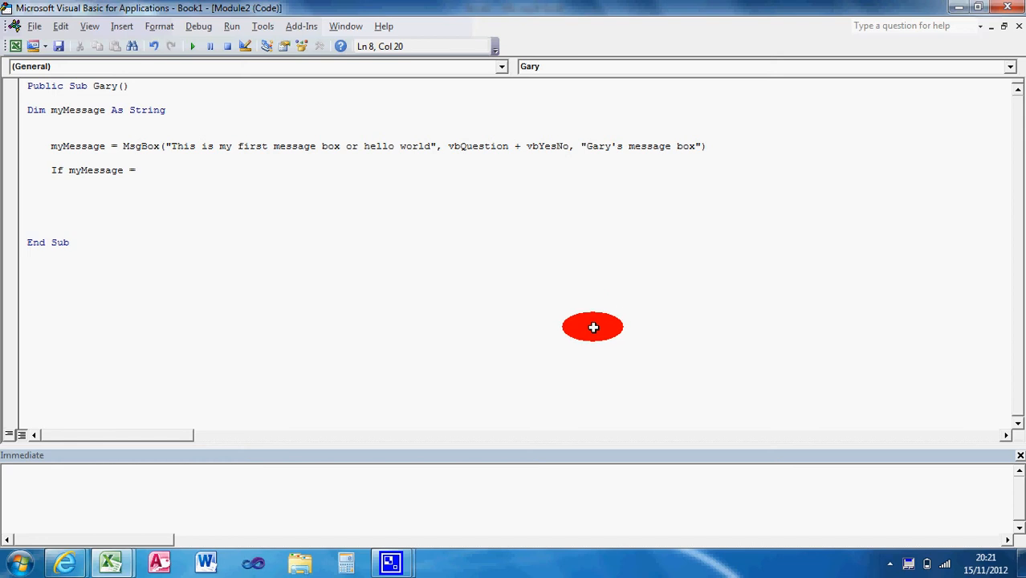
{"action": "type", "text": "vbYes T"}
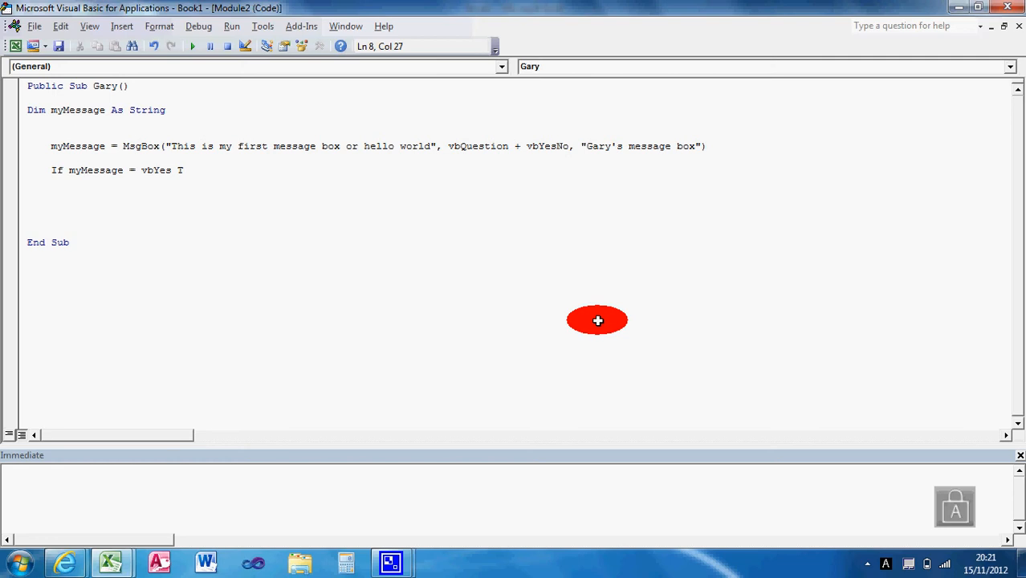
{"action": "type", "text": "hen"}
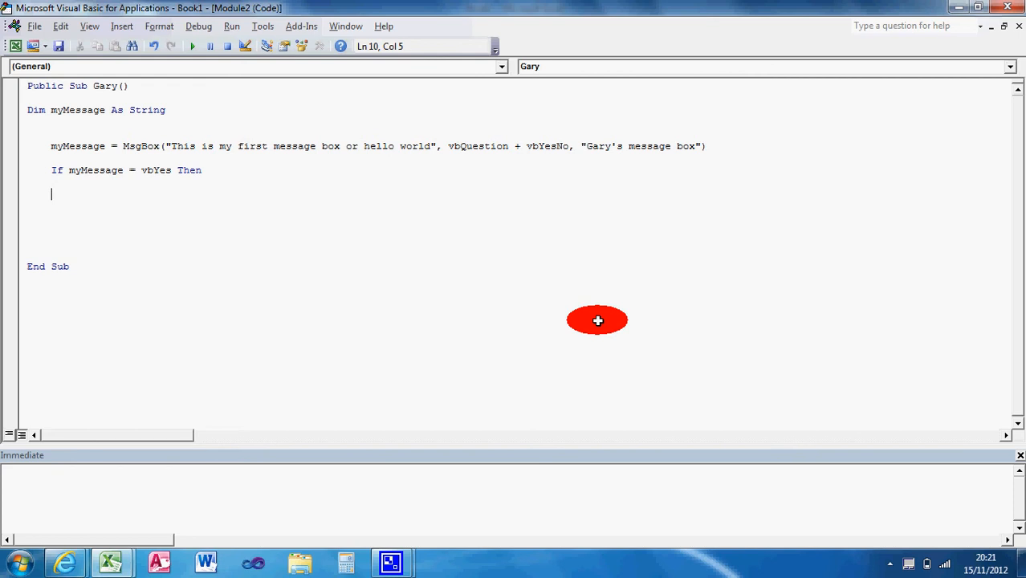
Show MsgBox "You clicked yes!" with vbInformation in the Yes branch.
{"action": "type", "text": "Msg"}
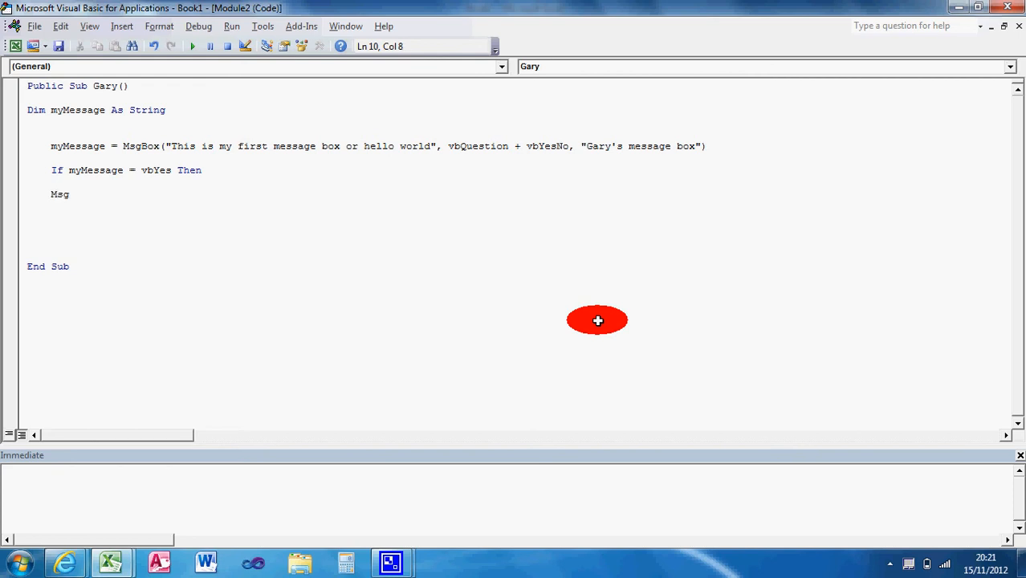
{"action": "type", "text": "b"}
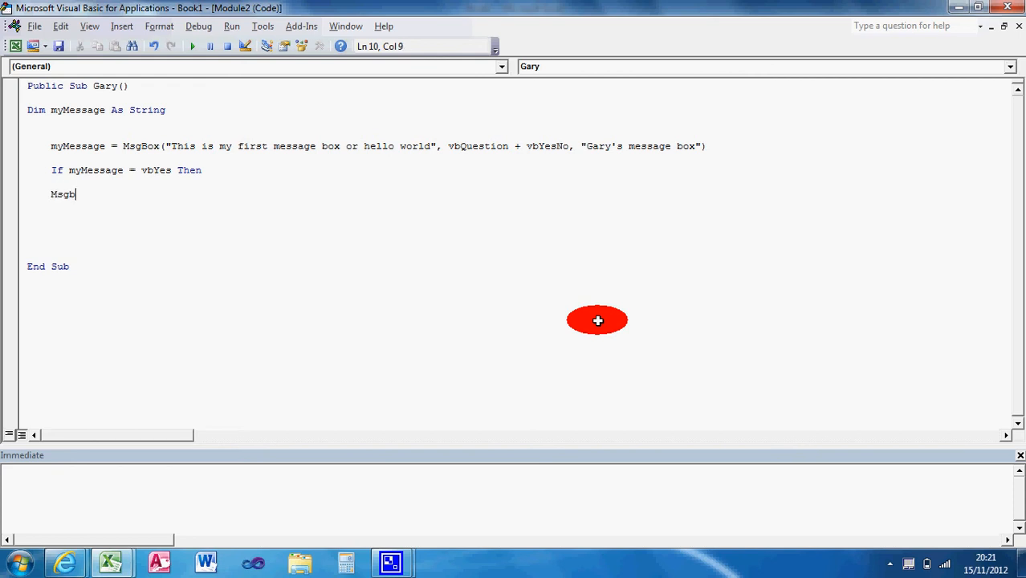
{"action": "type", "text": "ox \""}
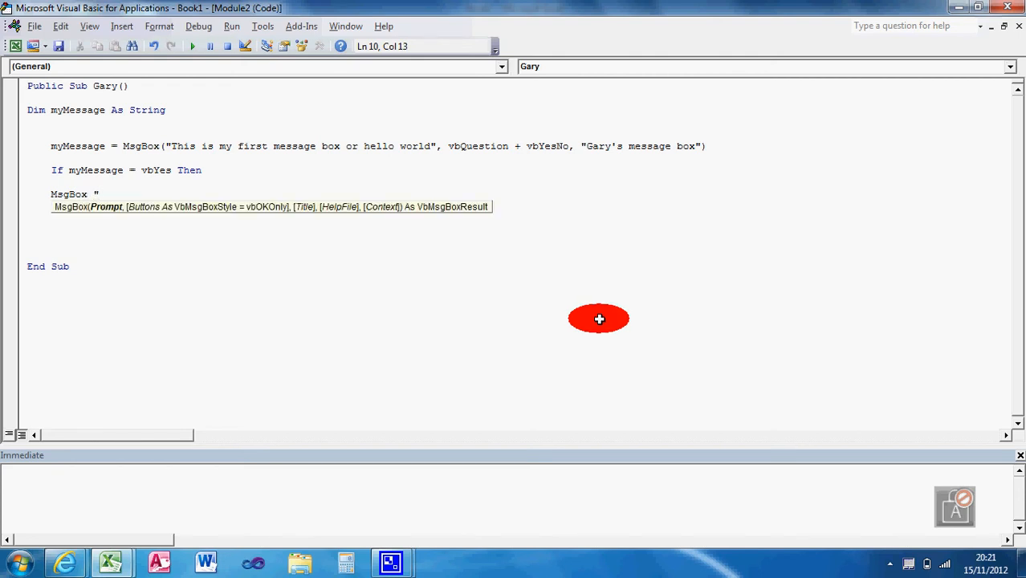
{"action": "type", "text": "You clicked ye"}
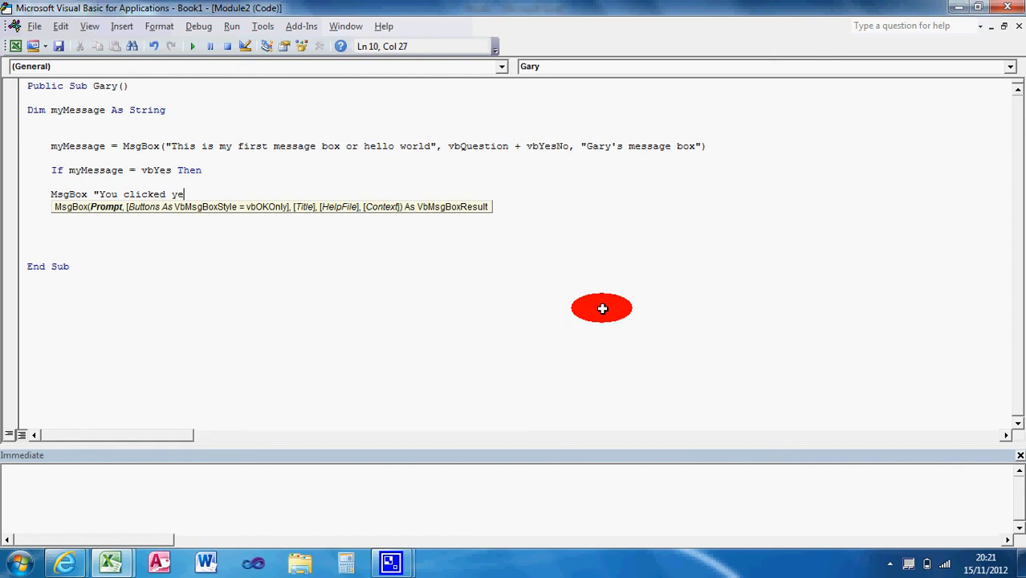
{"action": "type", "text": "s!\", vbInformation"}
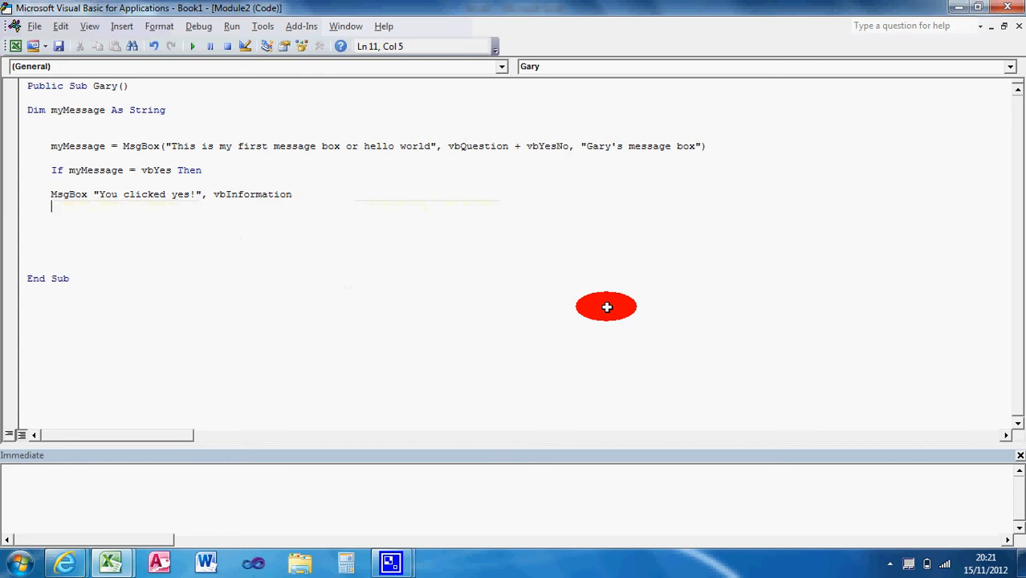
Add an Else branch with MsgBox "You clicked no", vbCritical, then End If.
{"action": "type", "text": "E"}
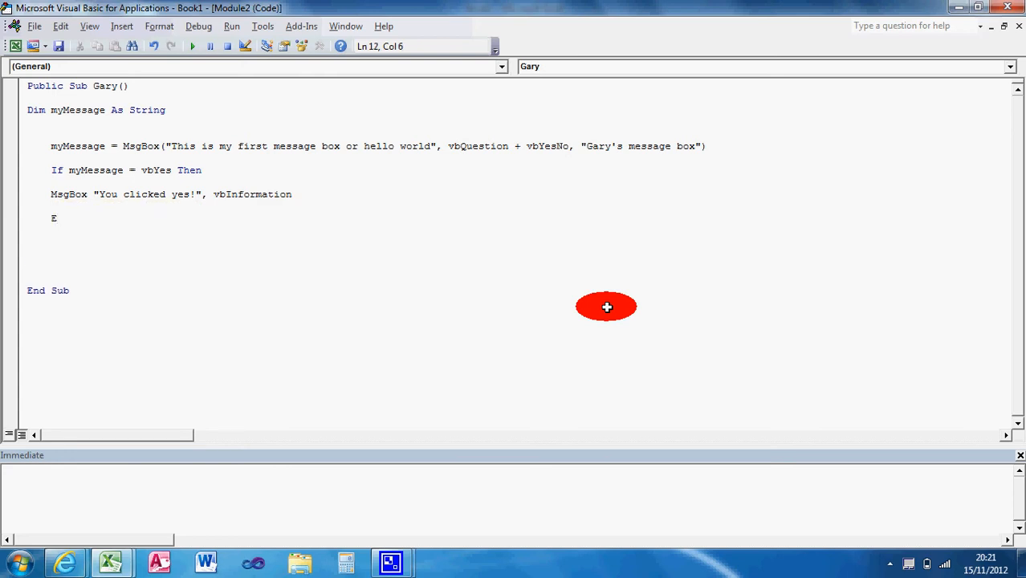
{"action": "type", "text": "lse"}
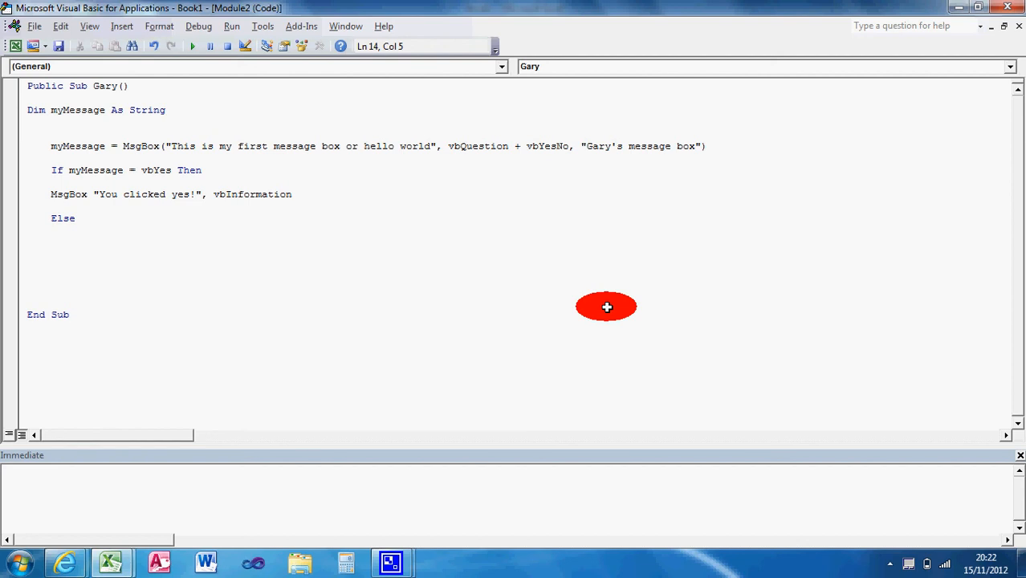
{"action": "type", "text": "MsgBox \"You cl"}
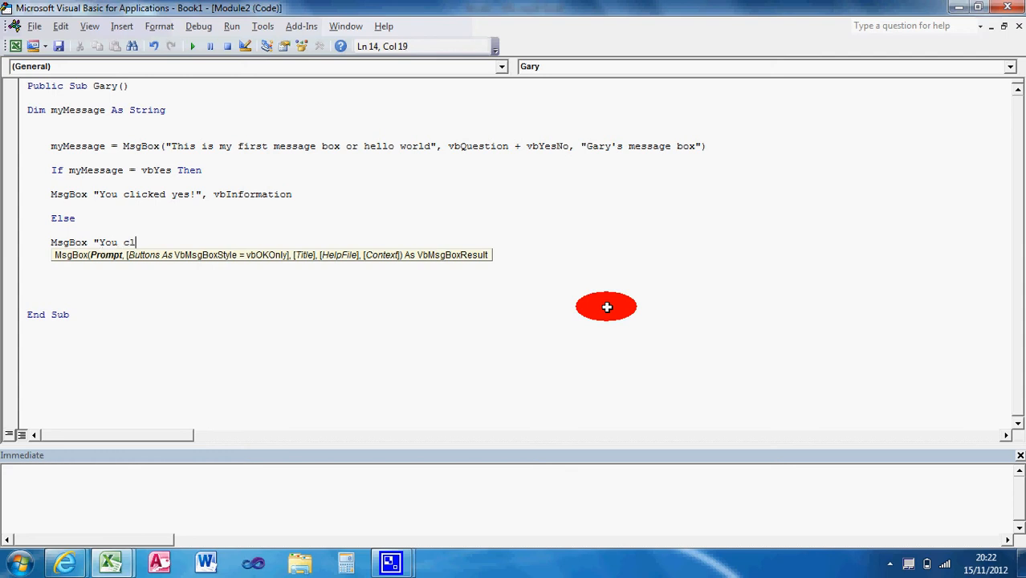
{"action": "type", "text": "icked no"}
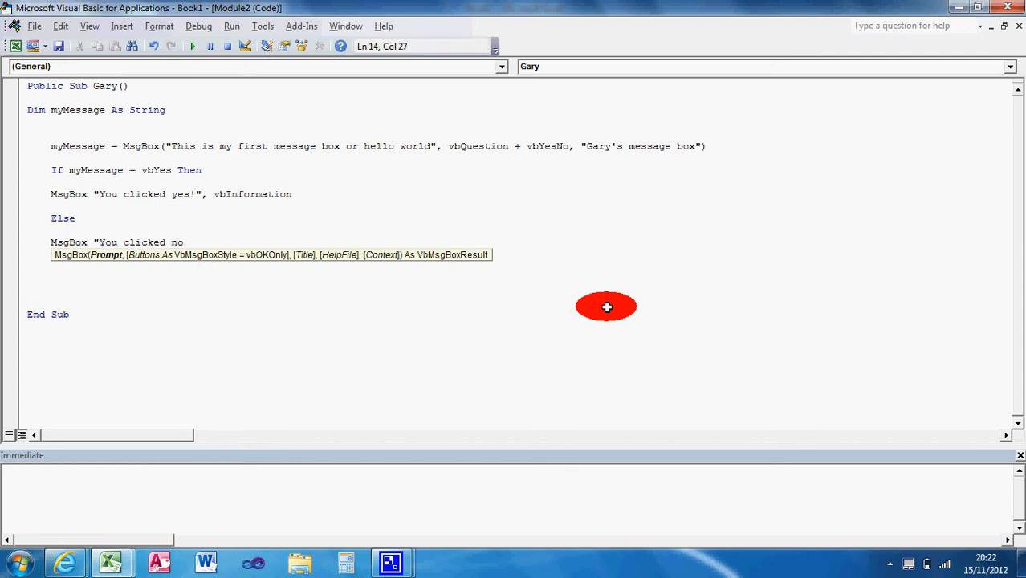
{"action": "type", "text": "\", v\""}
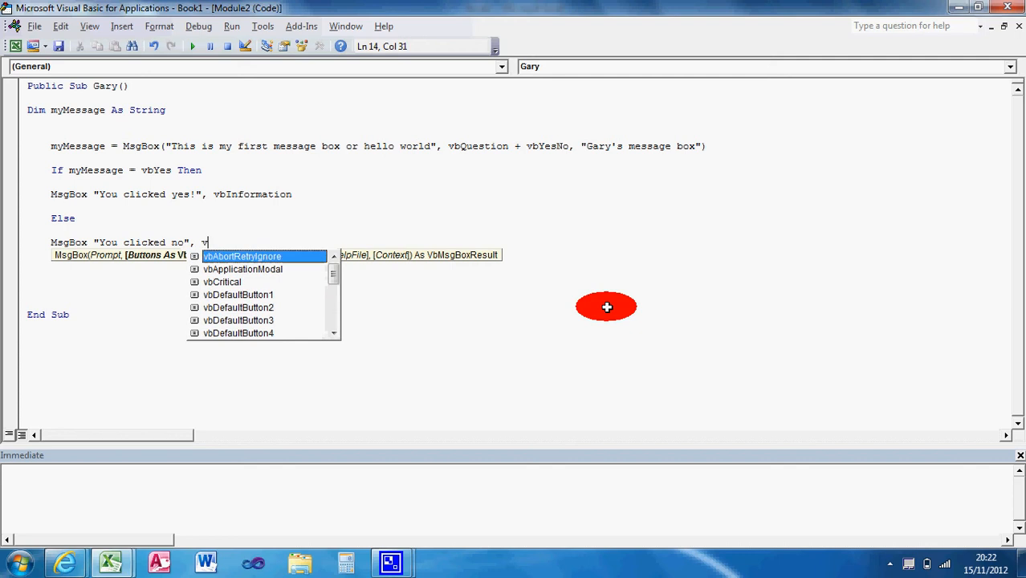
{"action": "type", "text": "bcr"}
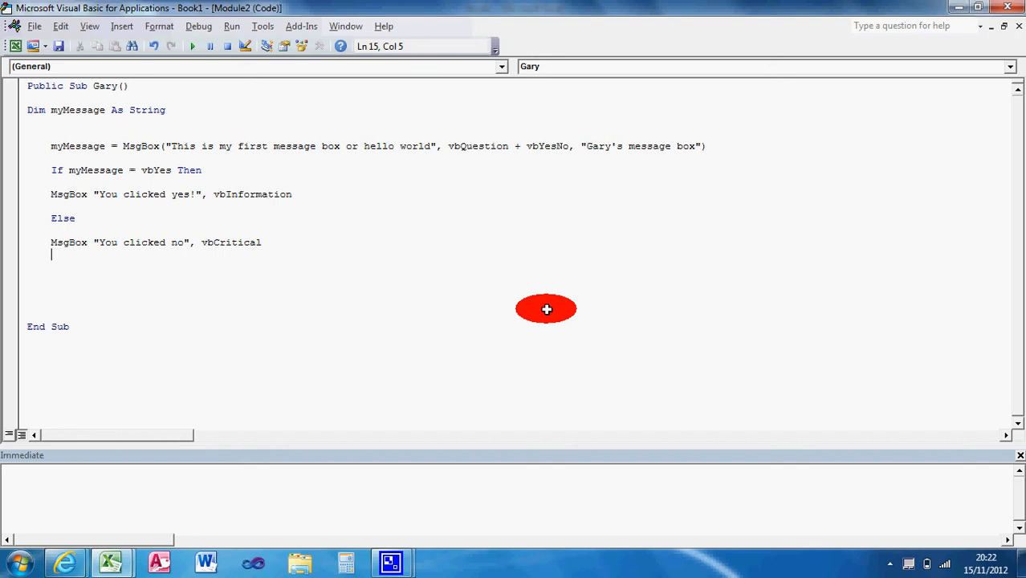
{"action": "type", "text": "E"}
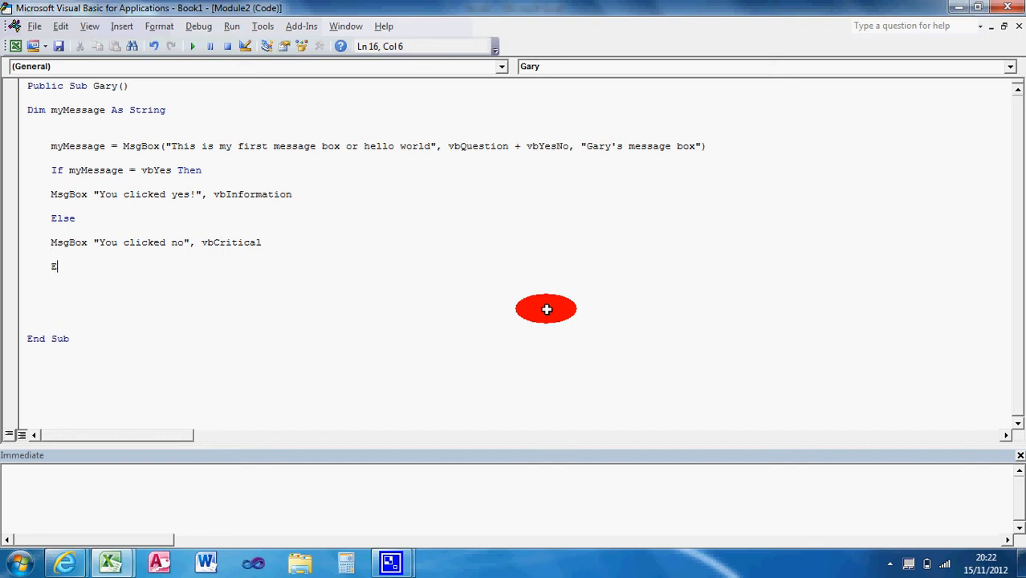
{"action": "type", "text": "nd If"}
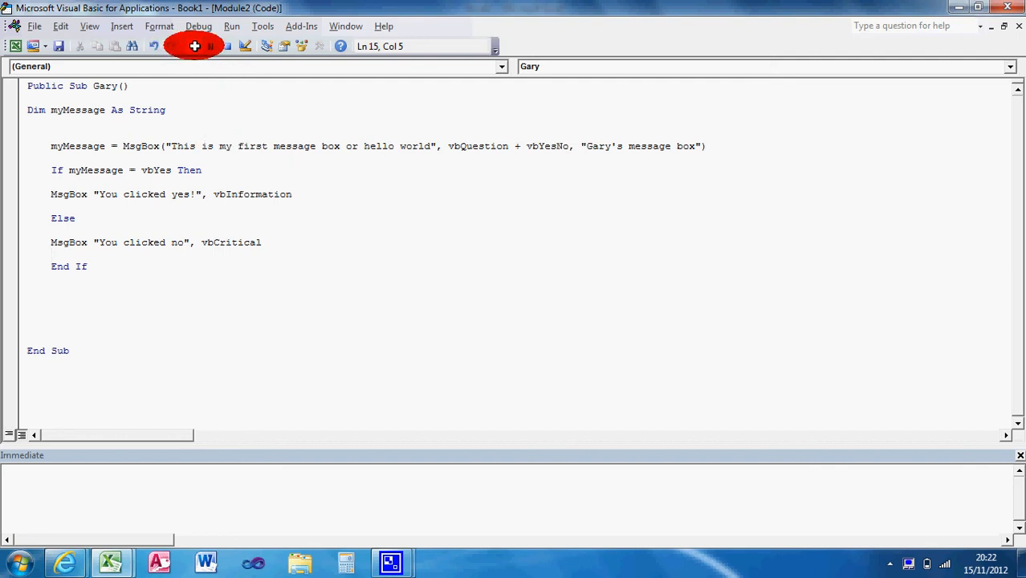
Run Gary, answer No, and dismiss the critical 'You clicked no' message.
{"action": "left_click", "coordinate": [194, 45]}
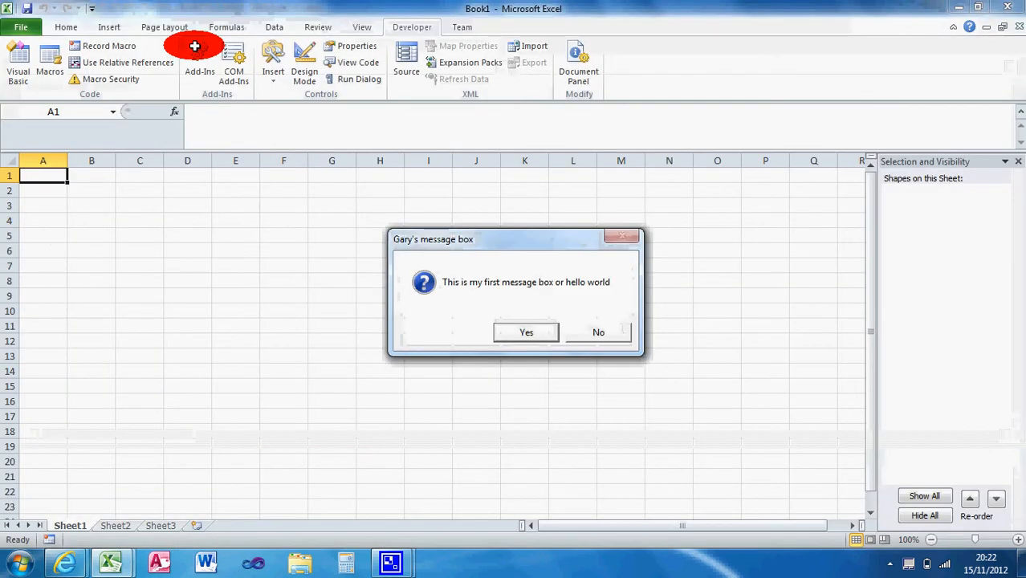
{"action": "left_click", "coordinate": [598, 332]}
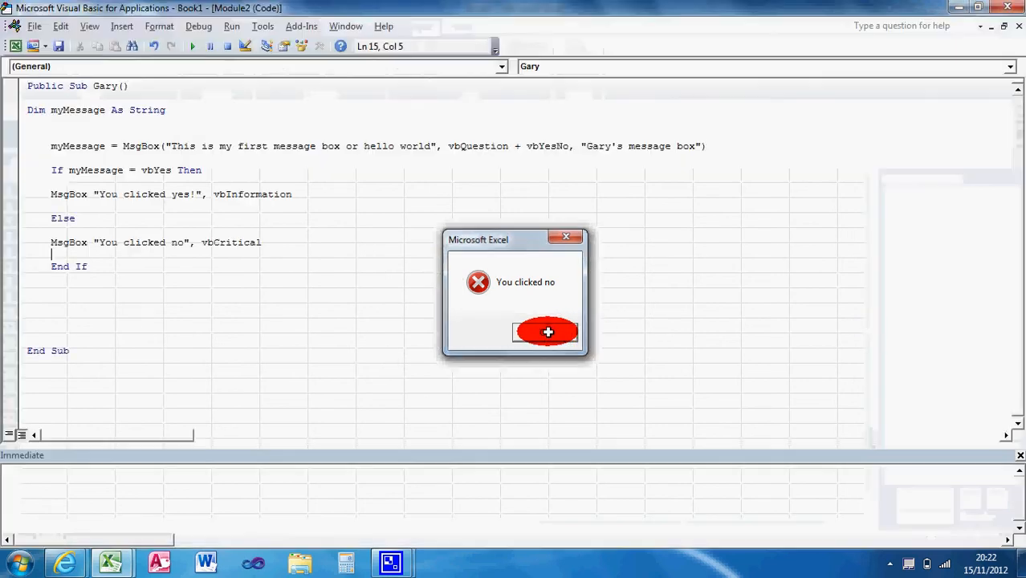
{"action": "left_click", "coordinate": [546, 332]}
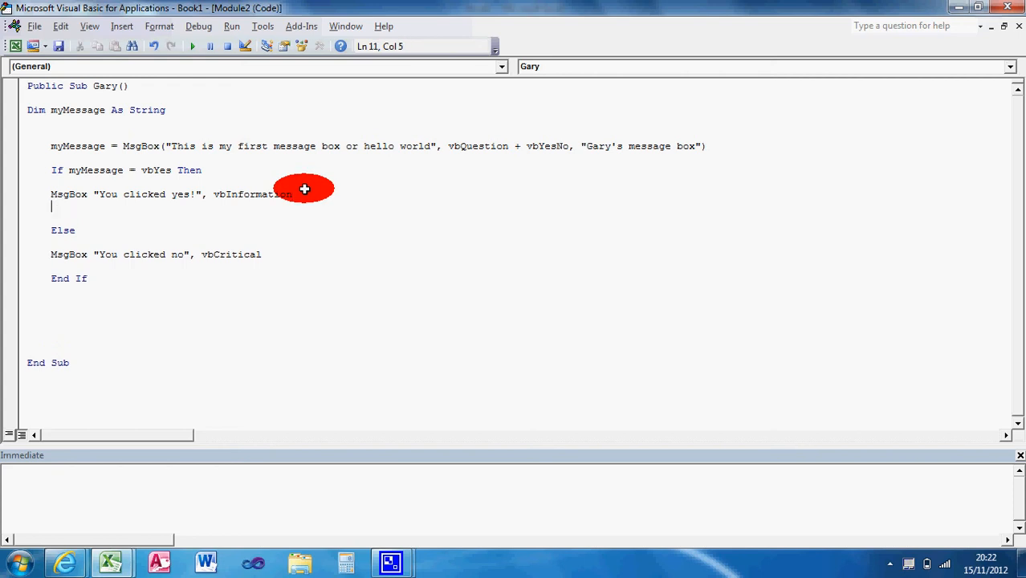
Add Range("A1").Activate after the Yes message and Exit Sub after the No message.
{"action": "type", "text": "Range"}
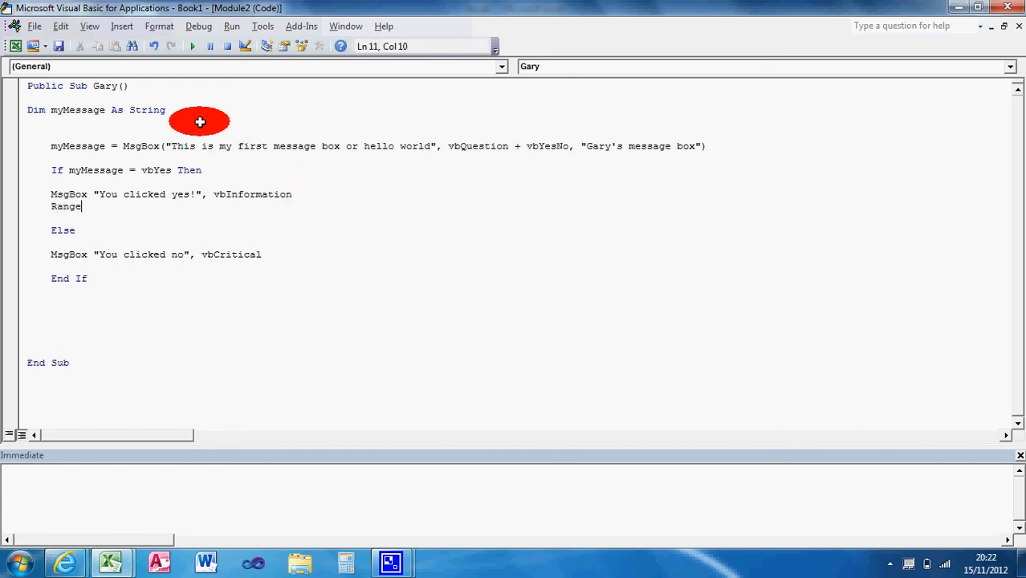
{"action": "type", "text": "(\""}
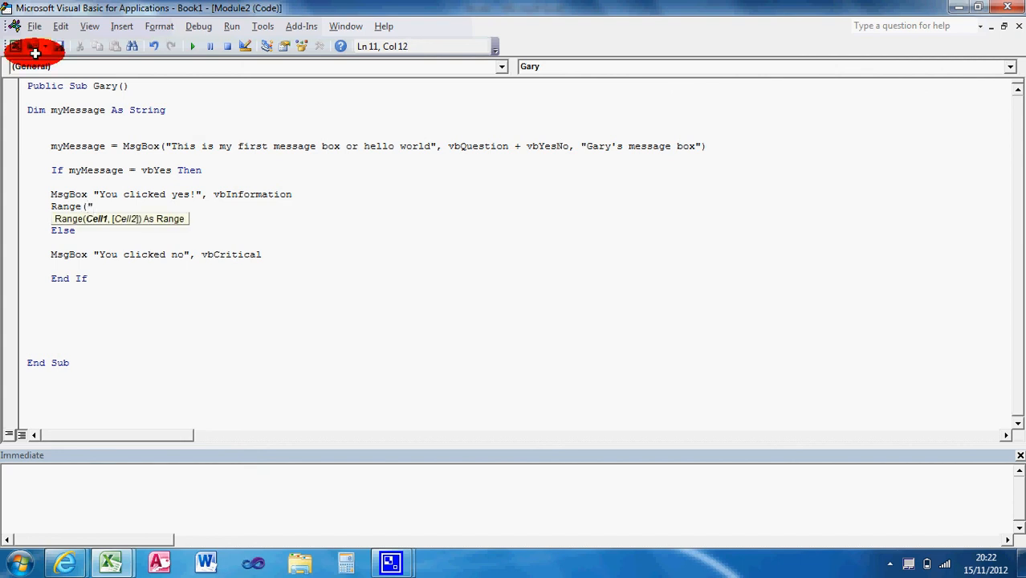
{"action": "type", "text": "A1:"}
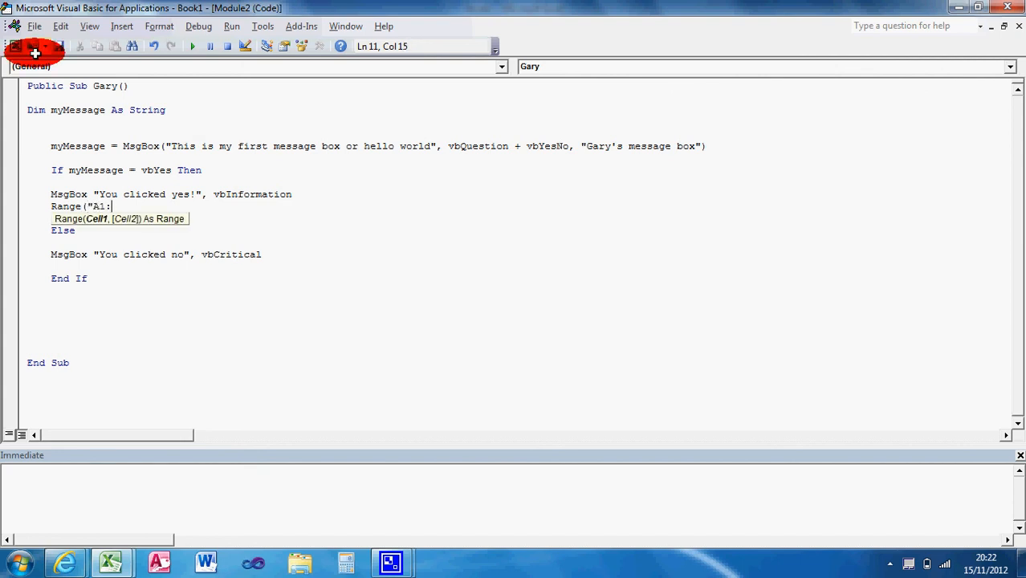
{"action": "key", "text": "BackSpace"}
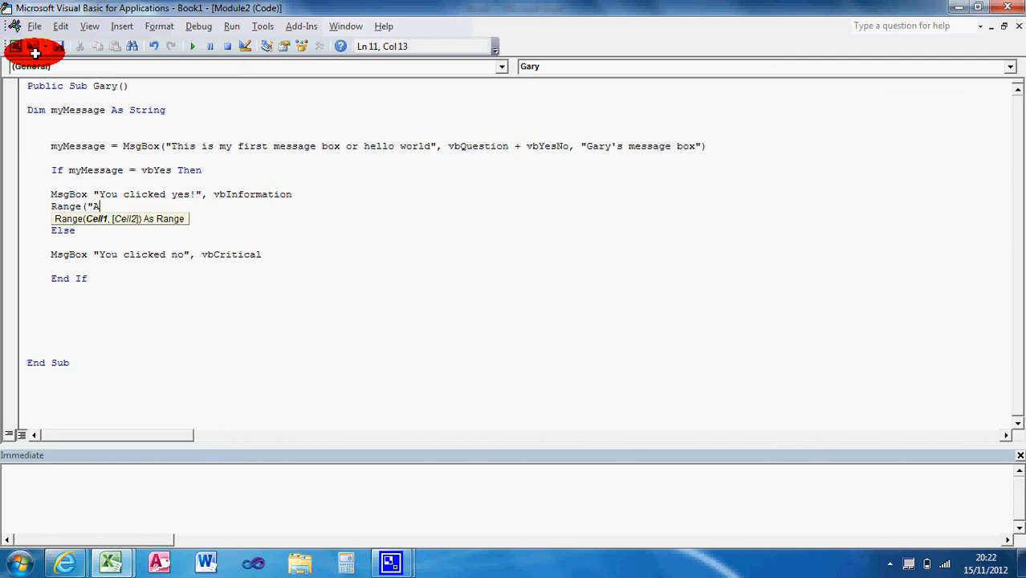
{"action": "type", "text": "1\""}
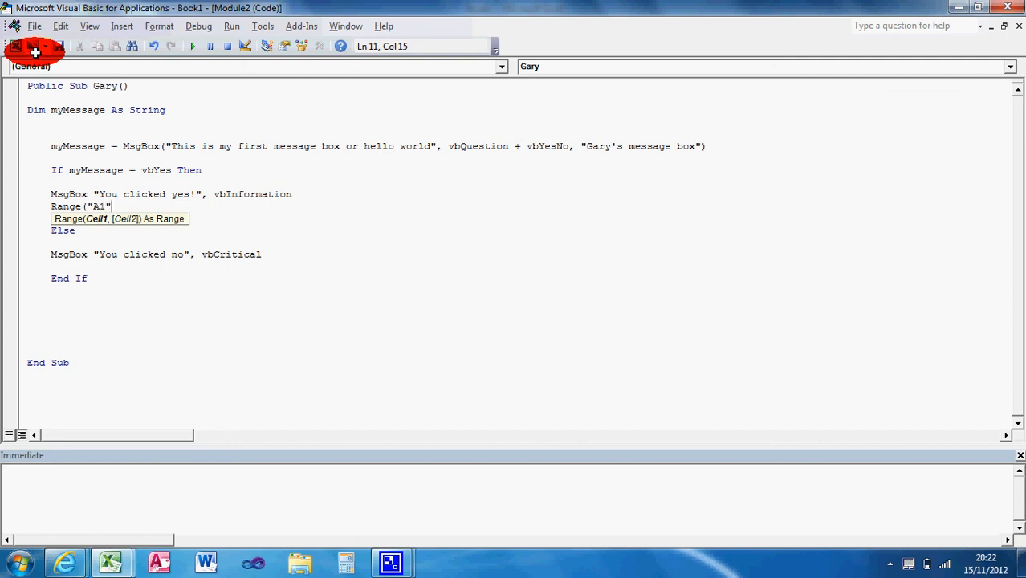
{"action": "type", "text": "."}
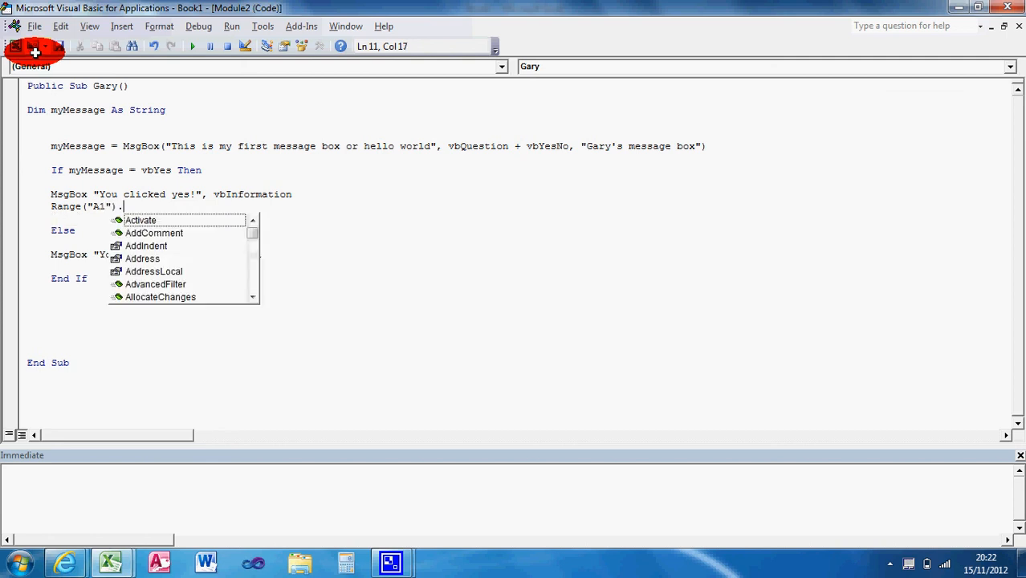
{"action": "type", "text": "activate"}
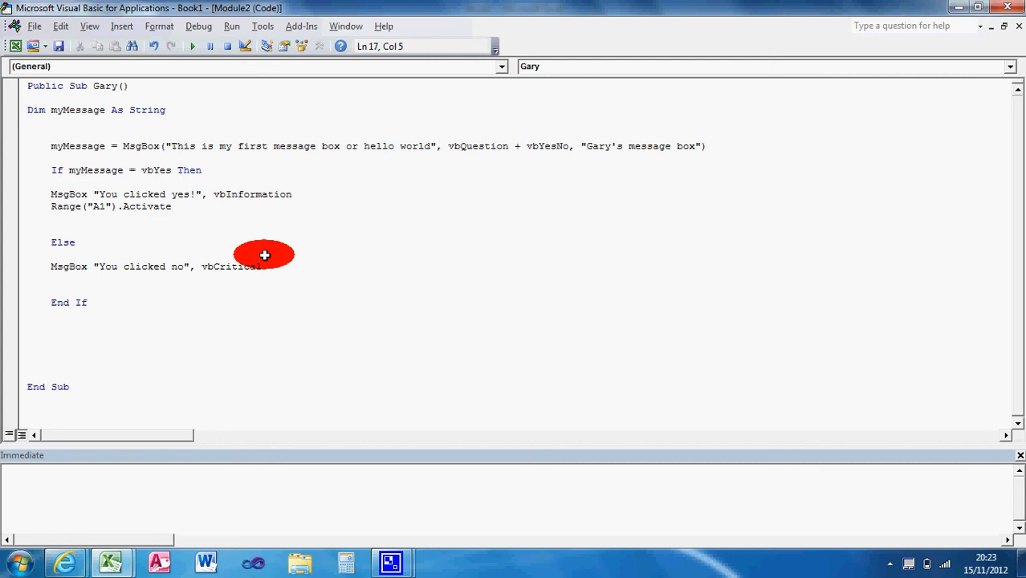
{"action": "type", "text": "Exit Sub"}
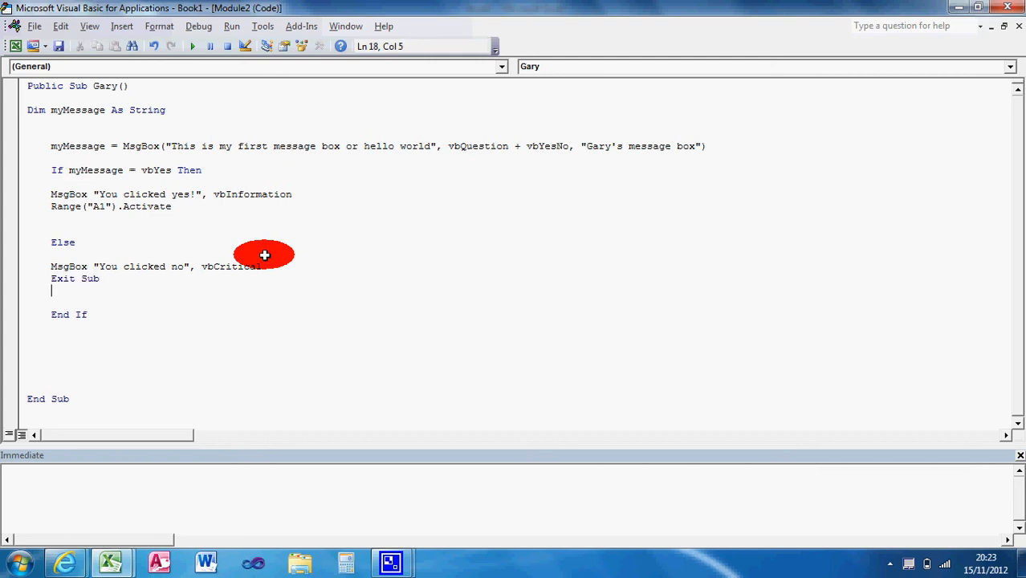
{"action": "mouse_move", "coordinate": [166, 248]}
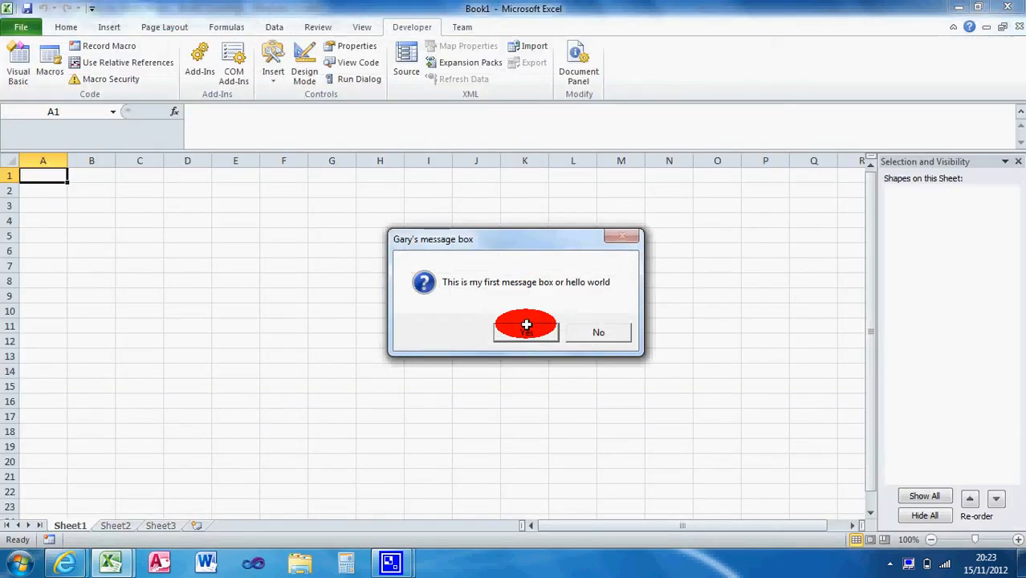
Answer Yes, dismiss 'You clicked yes!', then select cells A1, D7 and B3:F10.
{"action": "left_click", "coordinate": [526, 325]}
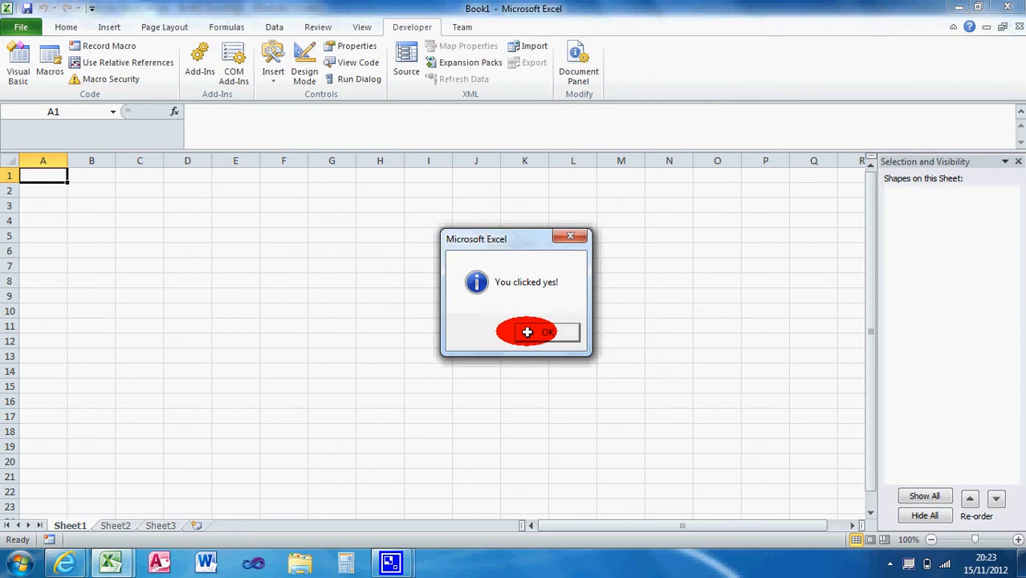
{"action": "left_click", "coordinate": [538, 332]}
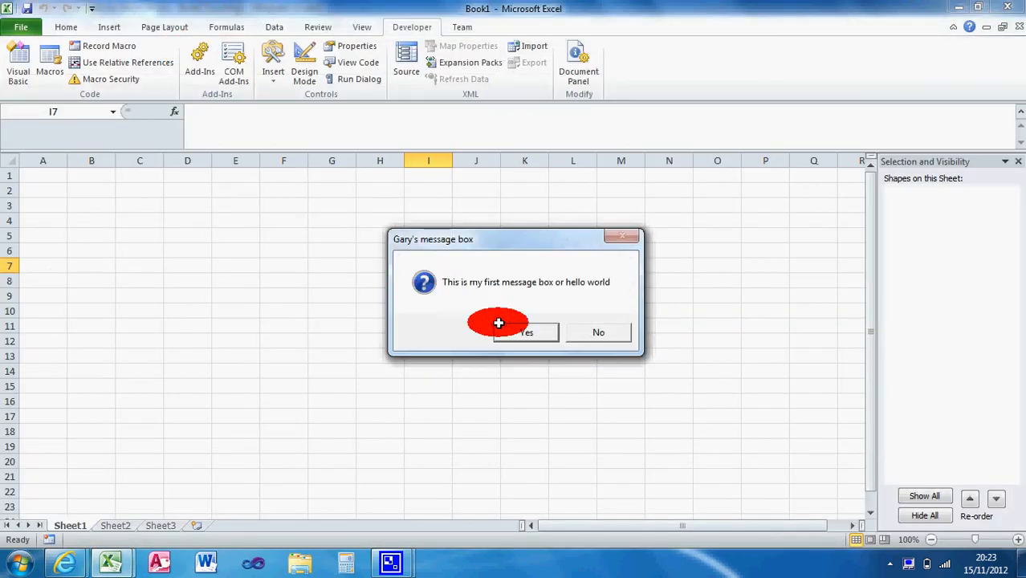
{"action": "left_click", "coordinate": [526, 333]}
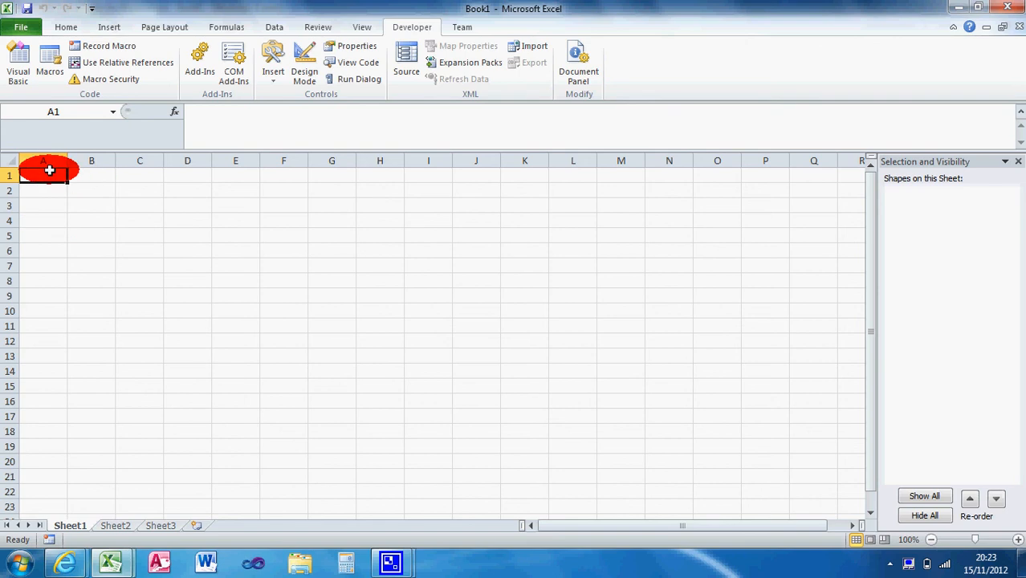
{"action": "left_click_drag", "start_coordinate": [48, 170], "coordinate": [76, 183]}
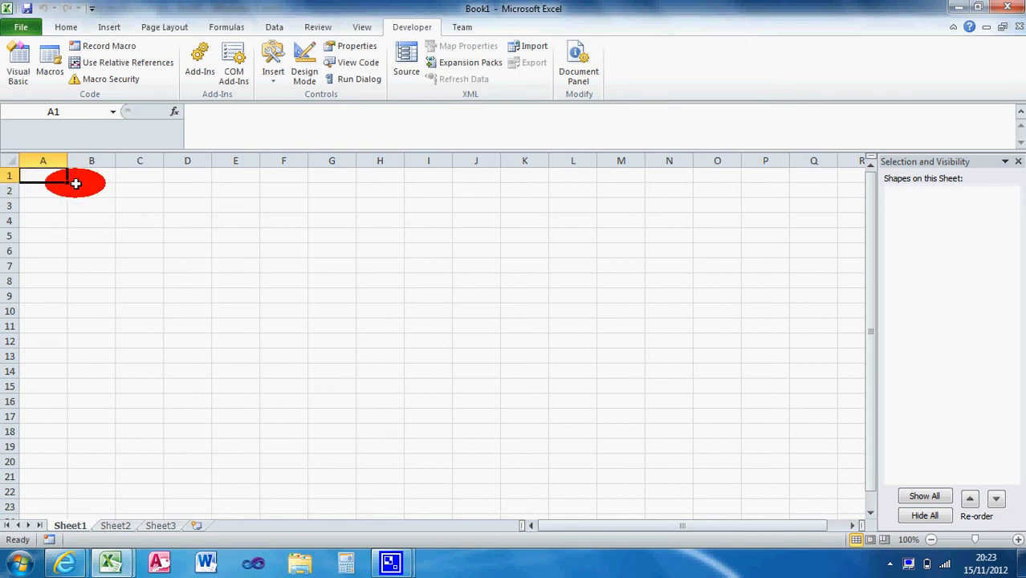
{"action": "left_click_drag", "start_coordinate": [75, 183], "coordinate": [187, 260]}
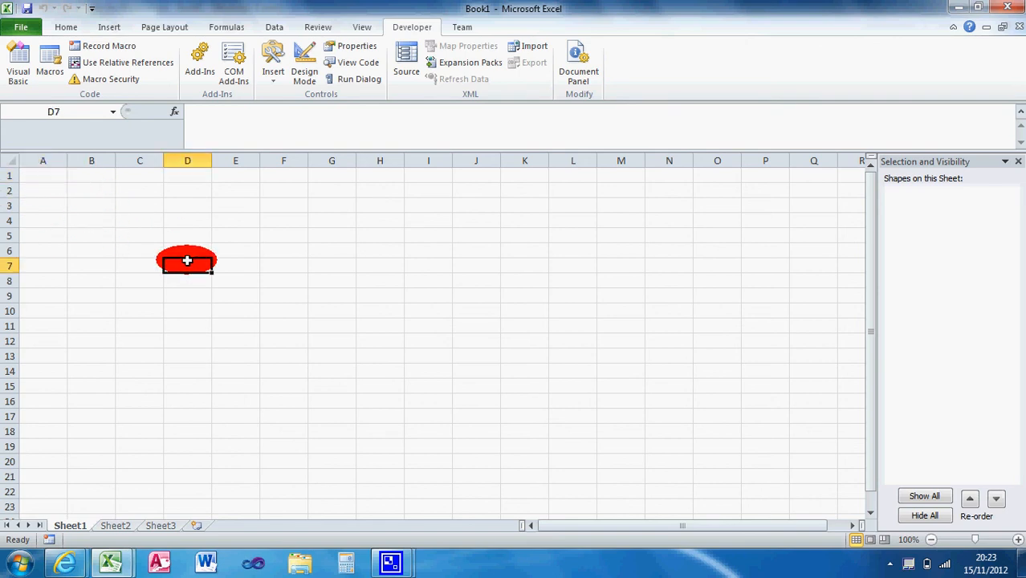
{"action": "left_click_drag", "start_coordinate": [187, 260], "coordinate": [48, 176]}
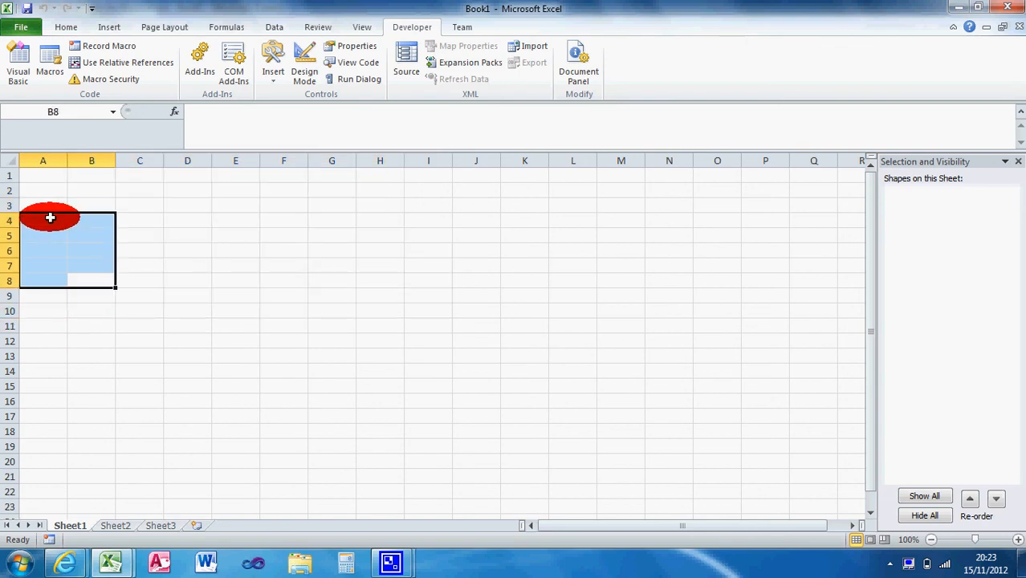
{"action": "left_click_drag", "start_coordinate": [49, 217], "coordinate": [262, 315]}
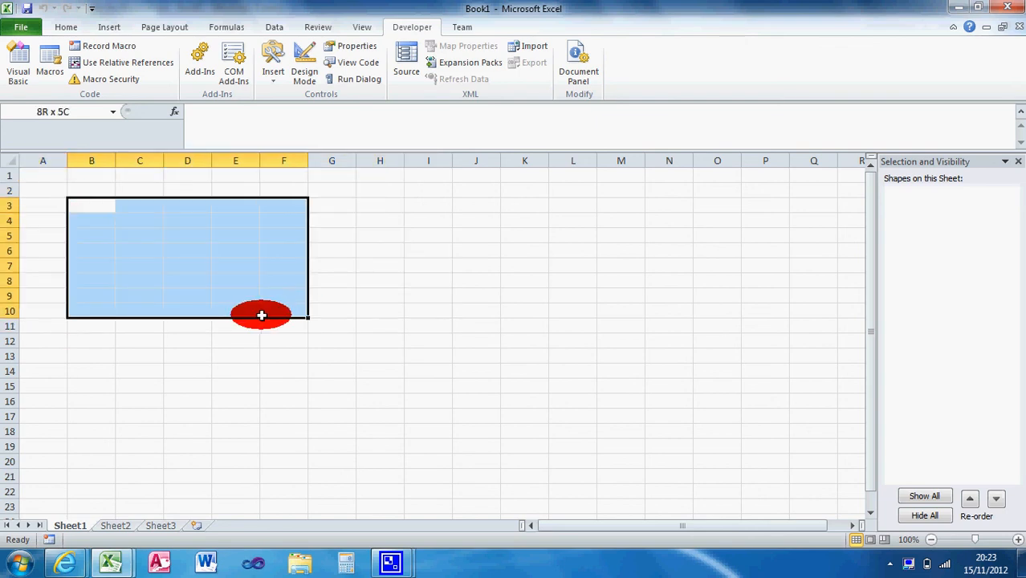